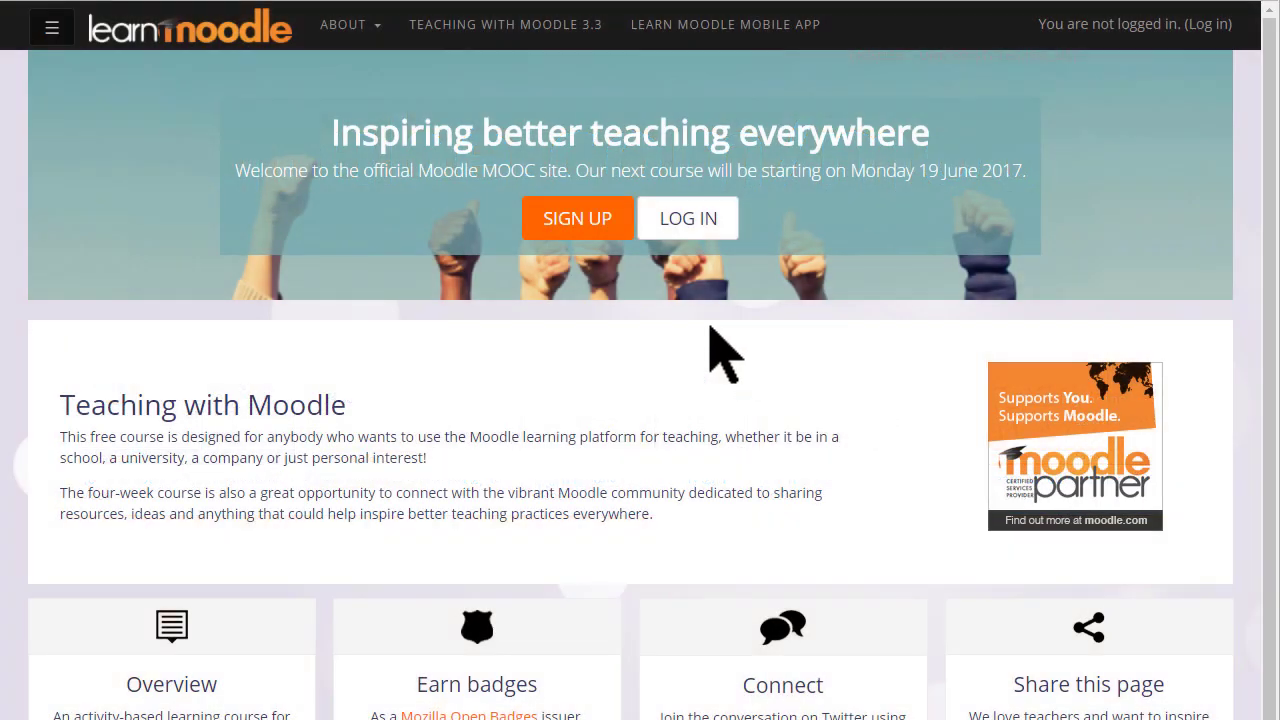
mouse_move(688, 218)
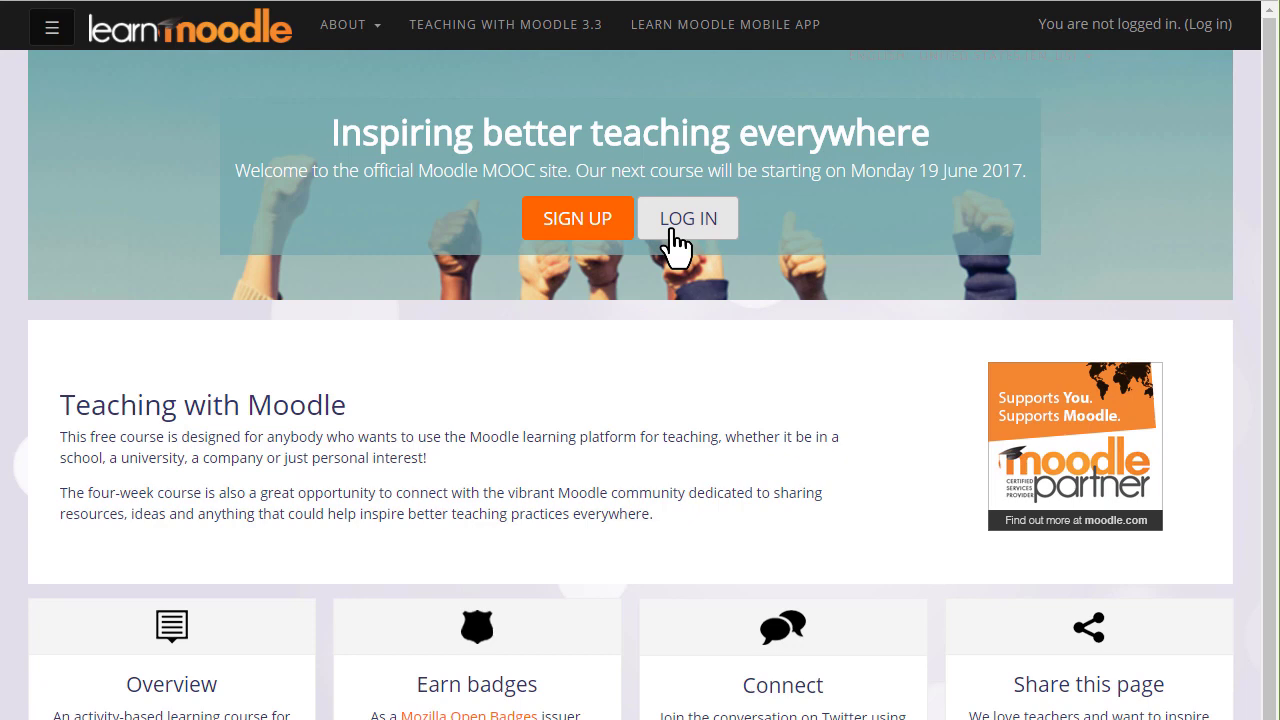
Go from the Learn Moodle front page to the login page.
left_click(688, 218)
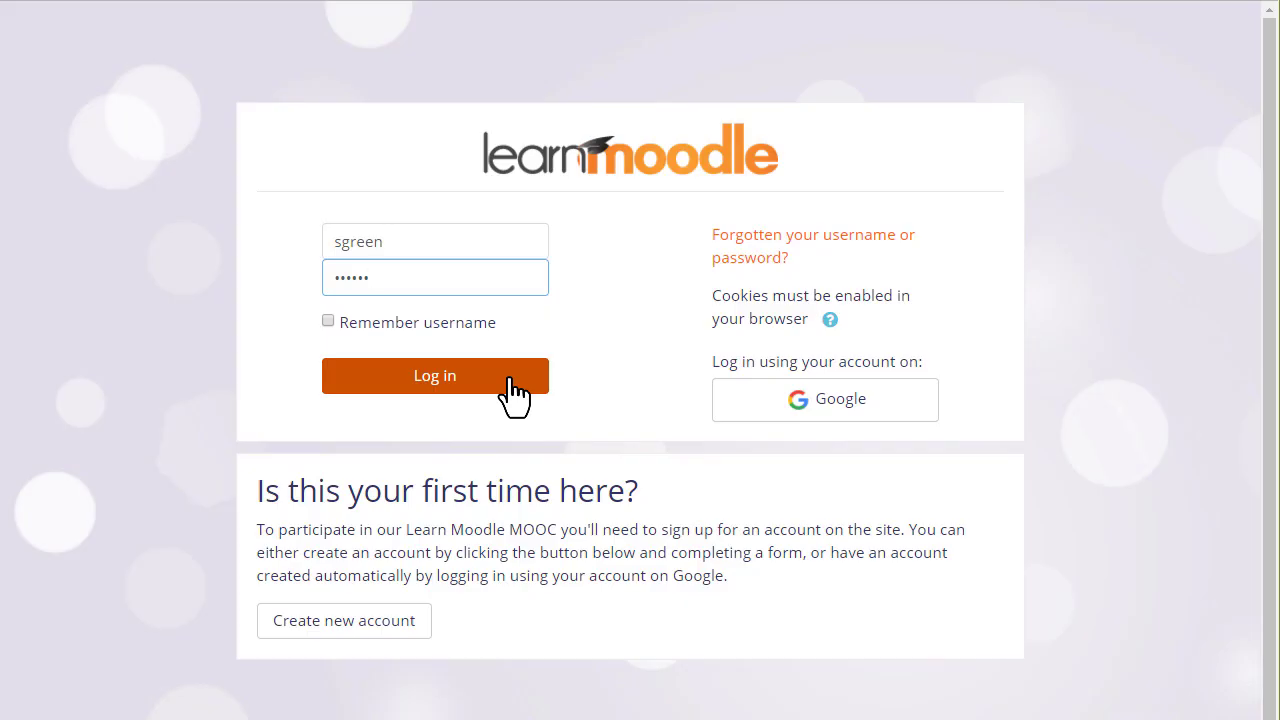
left_click(434, 376)
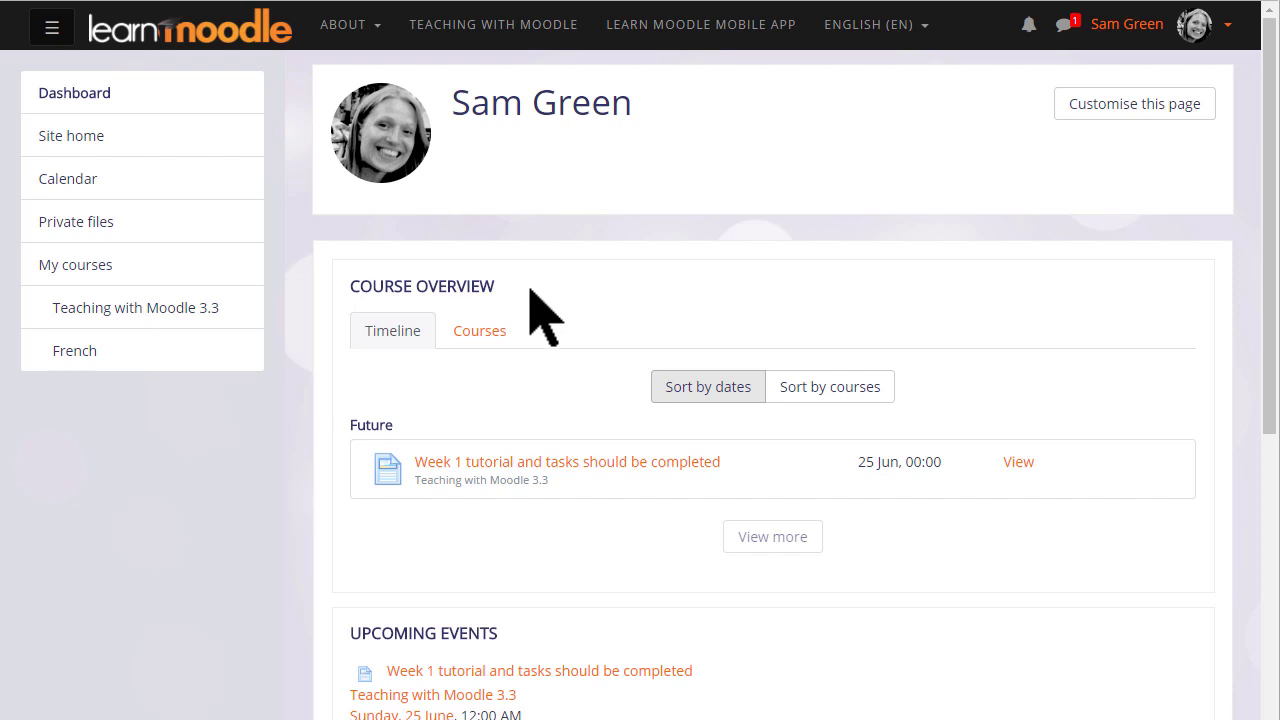
left_click(480, 330)
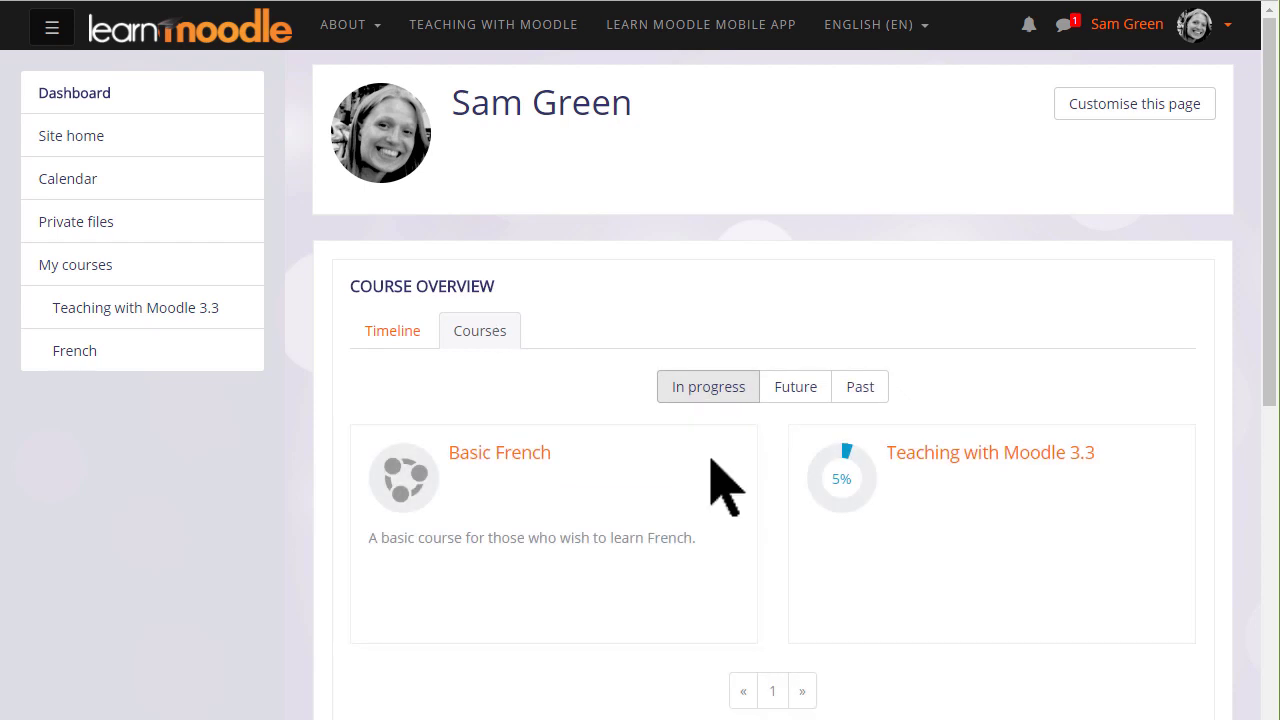
mouse_move(308, 264)
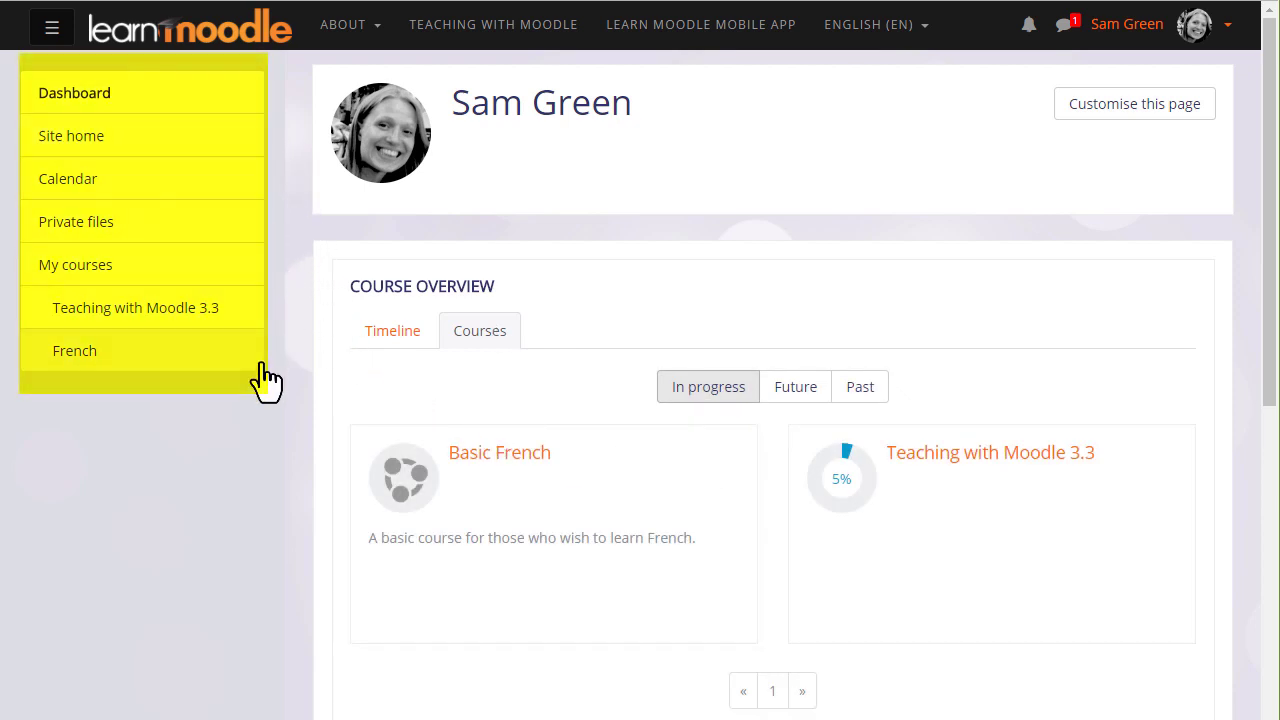
mouse_move(276, 410)
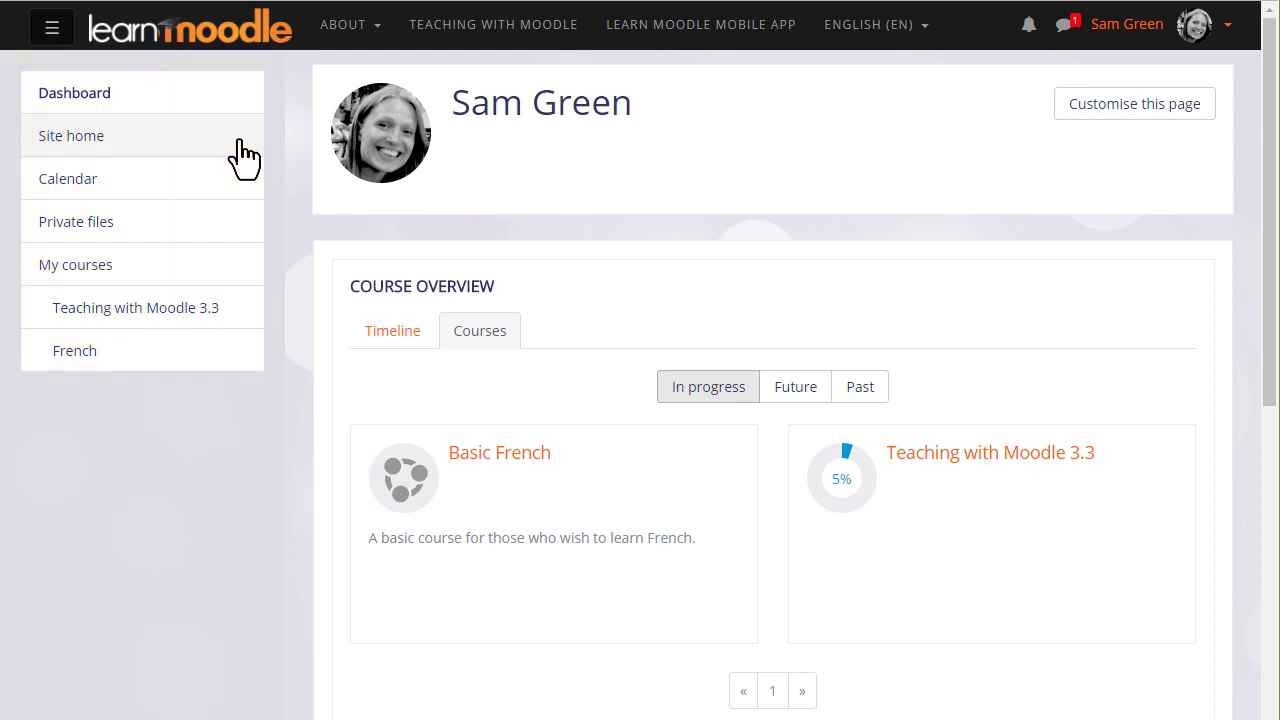
mouse_move(244, 160)
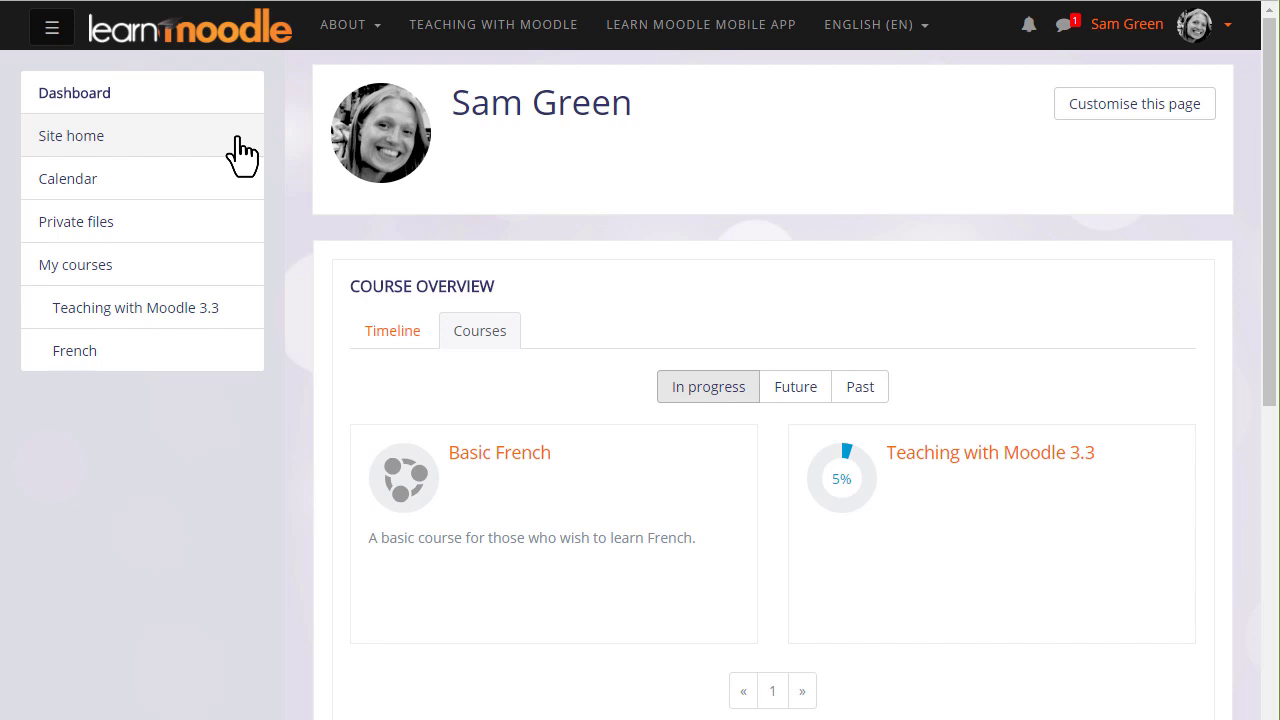
mouse_move(232, 140)
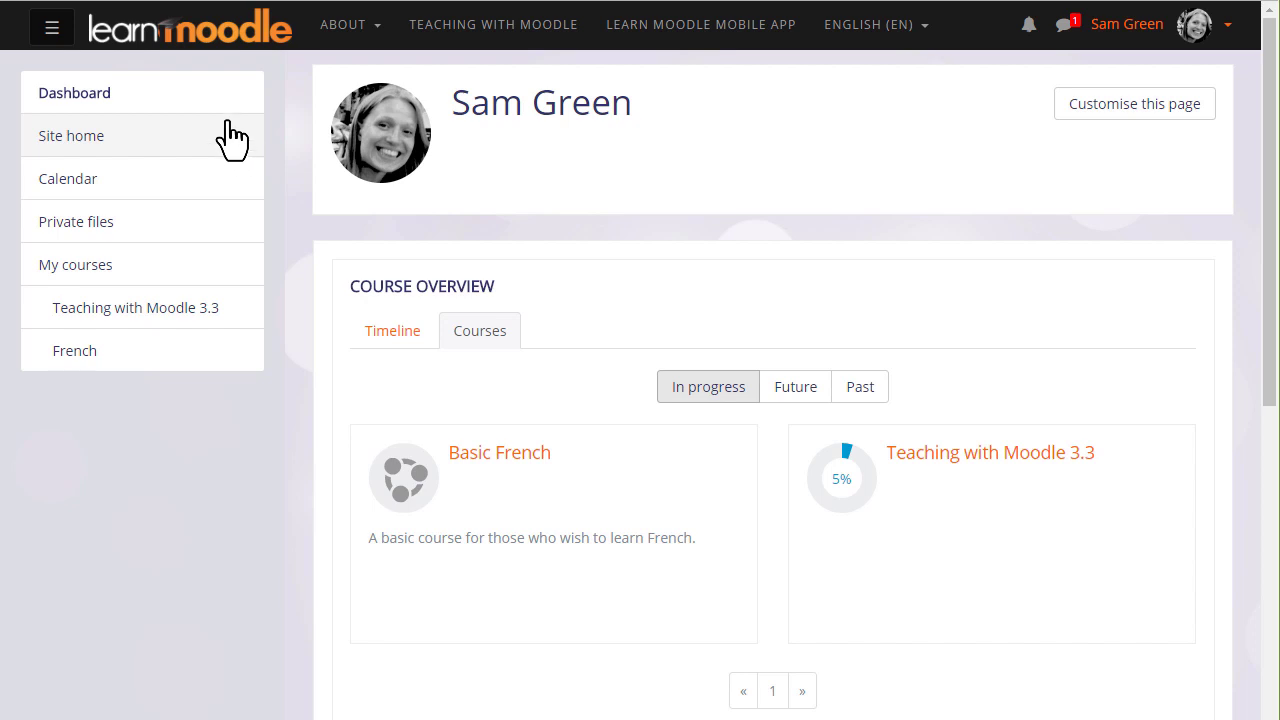
mouse_move(224, 108)
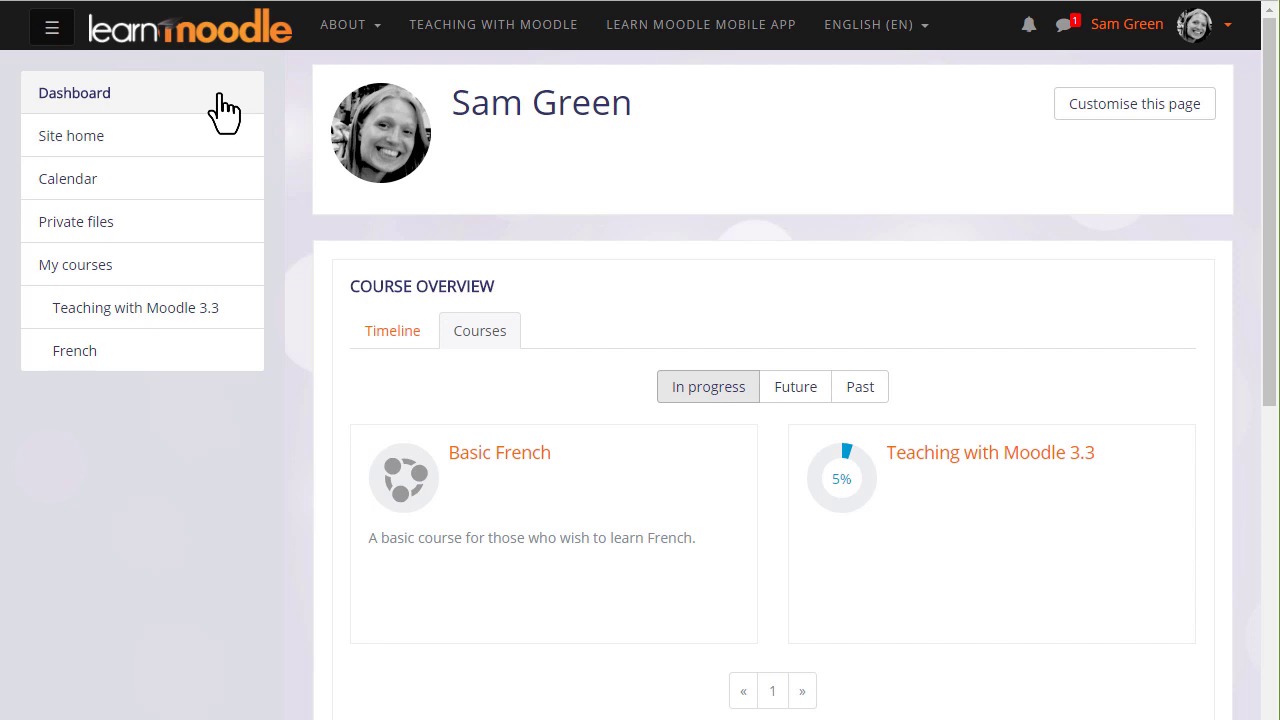
mouse_move(136, 308)
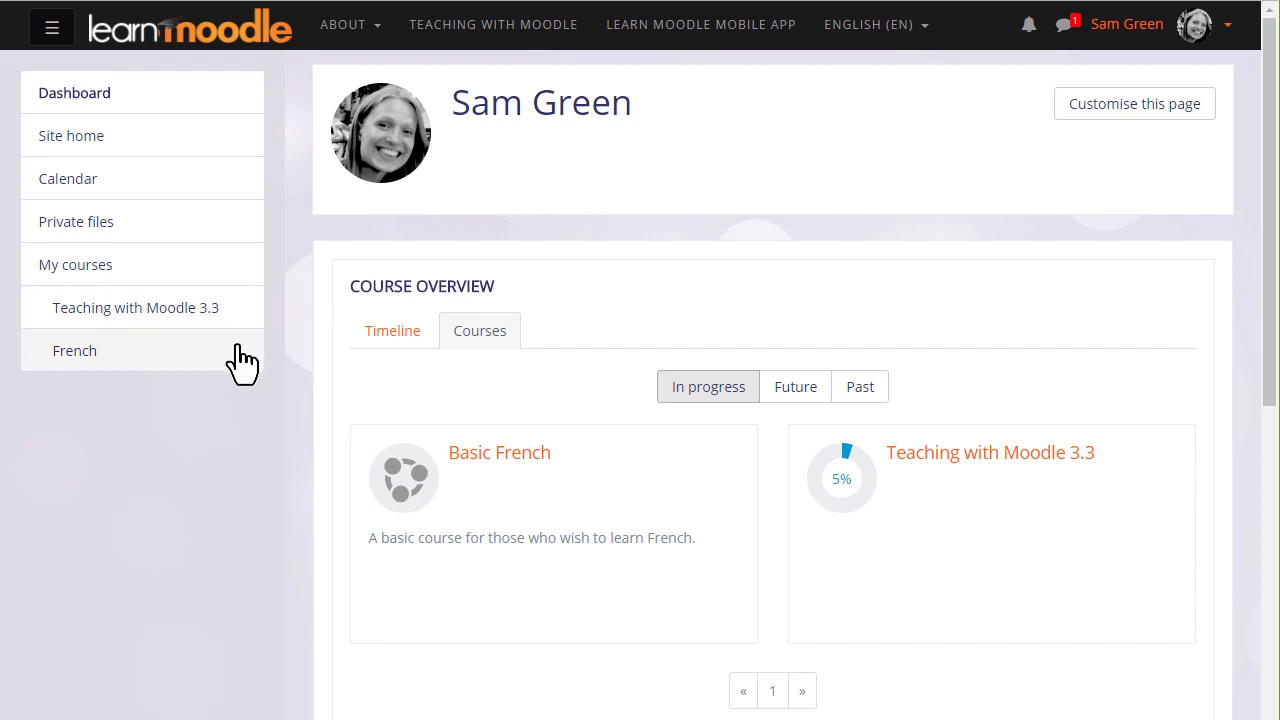
mouse_move(256, 356)
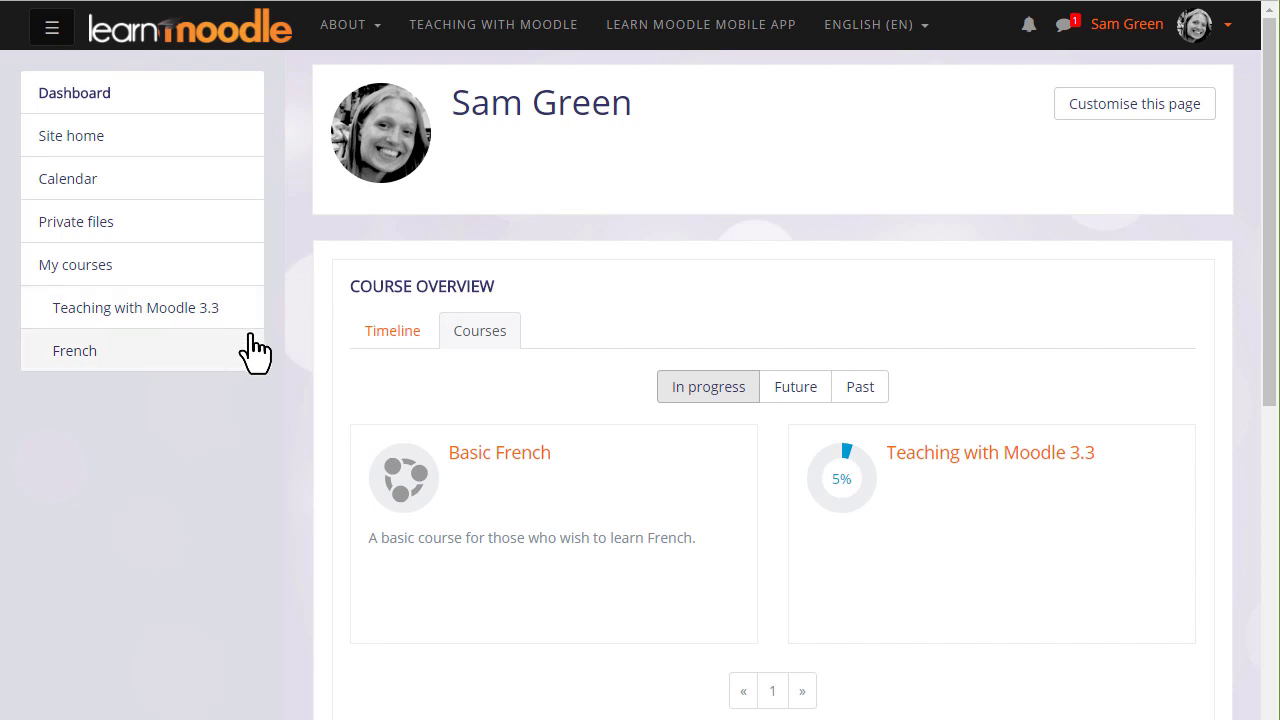
mouse_move(648, 476)
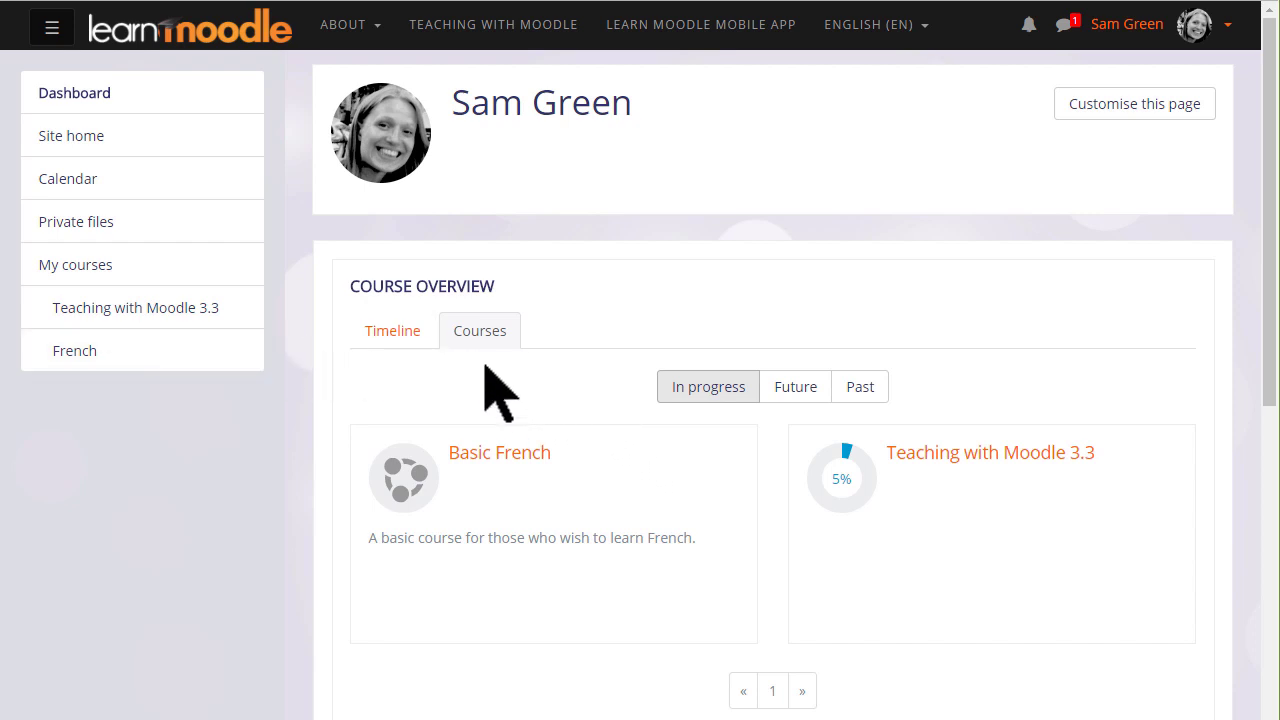
left_click(392, 330)
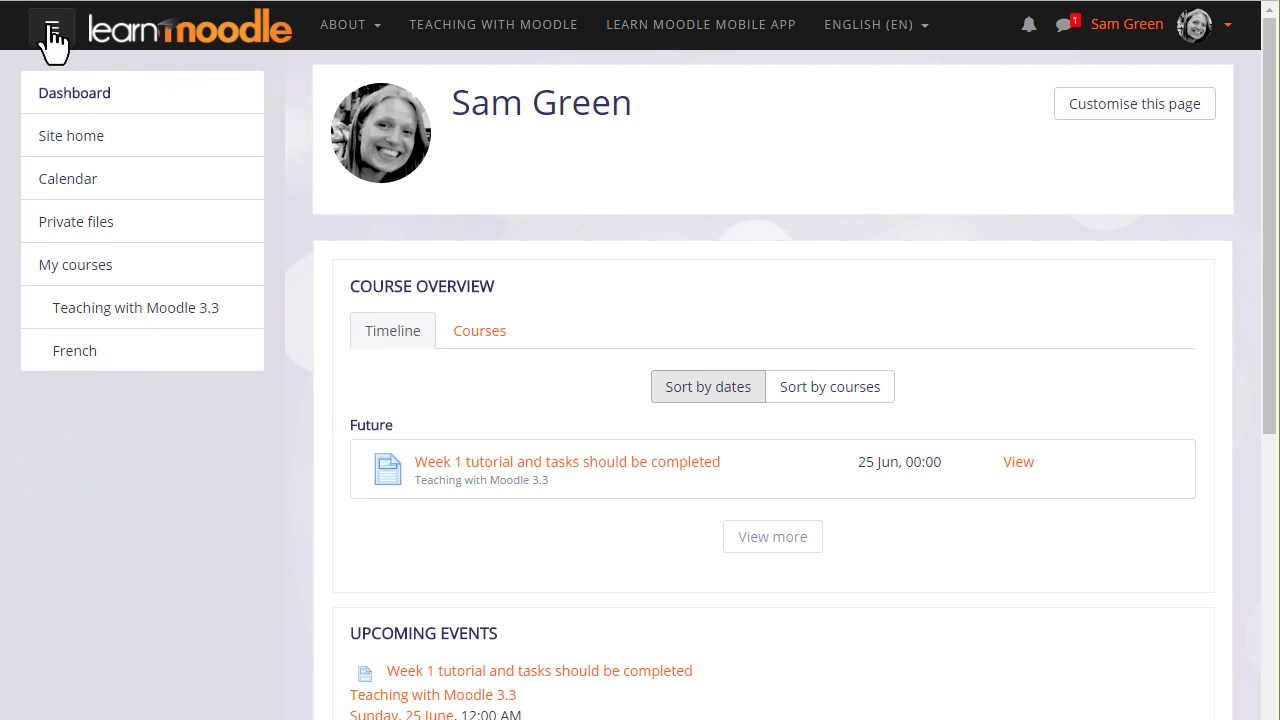
left_click(52, 24)
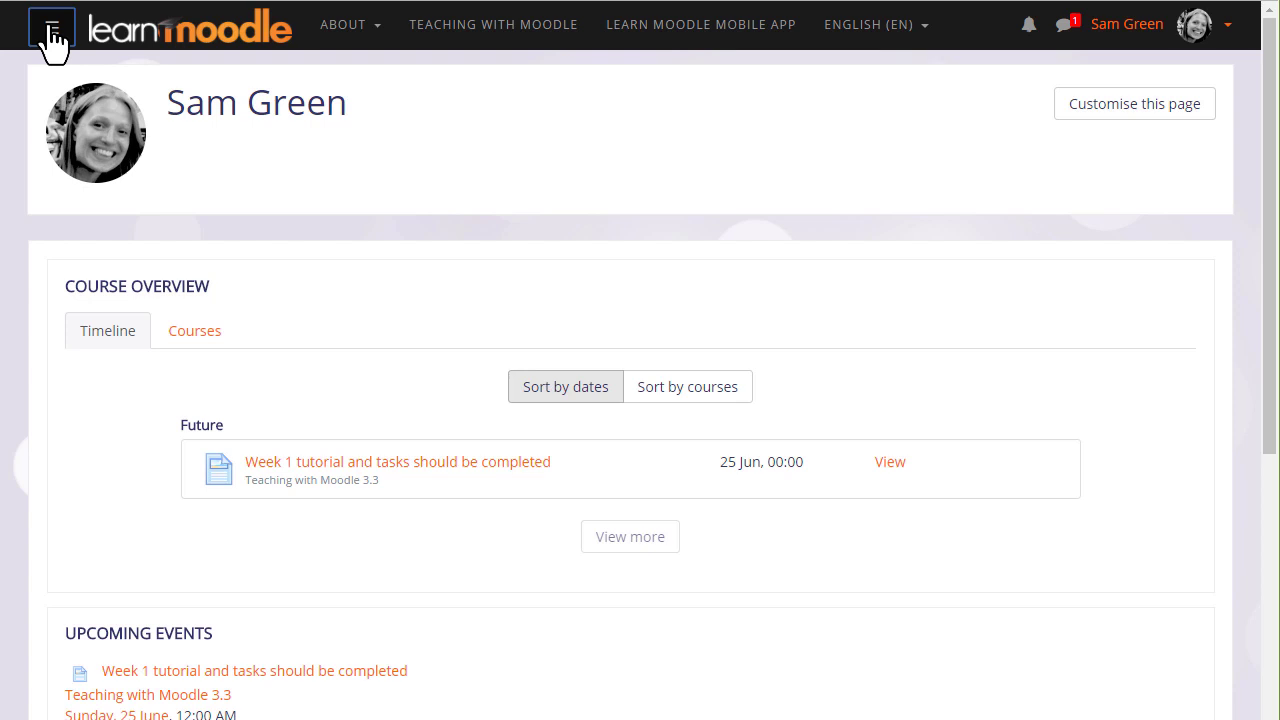
left_click(52, 24)
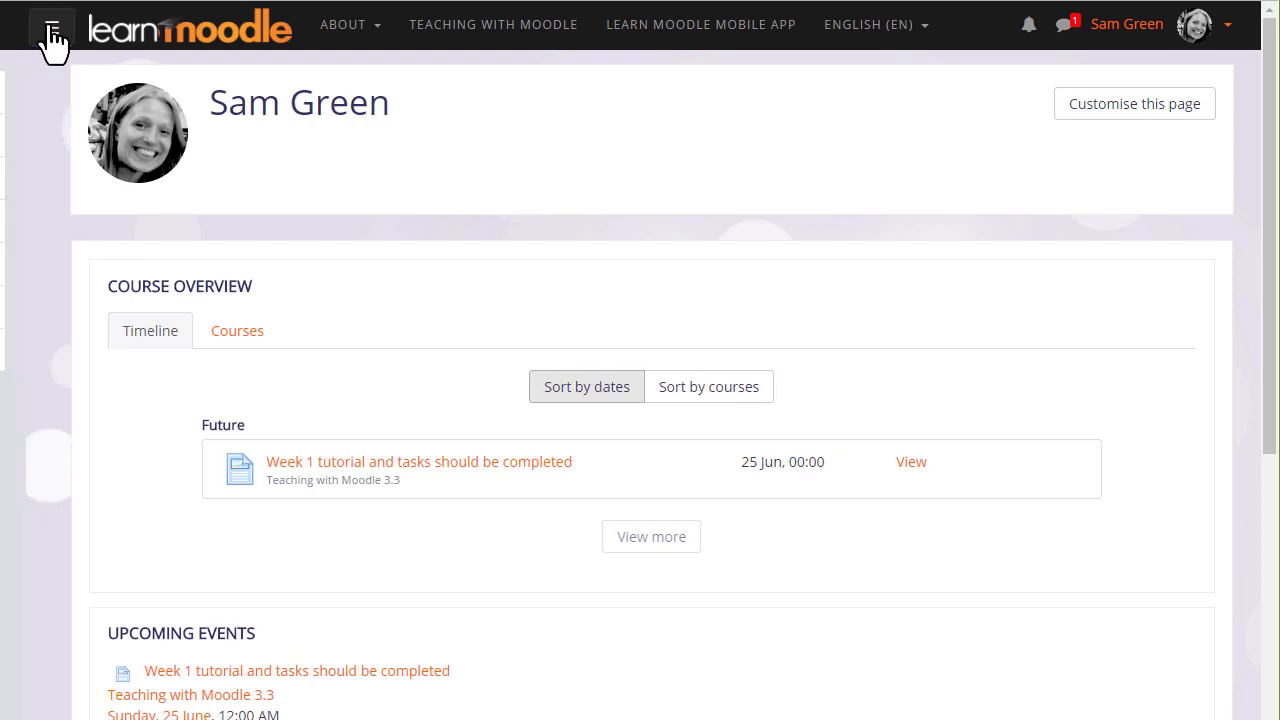
left_click(52, 24)
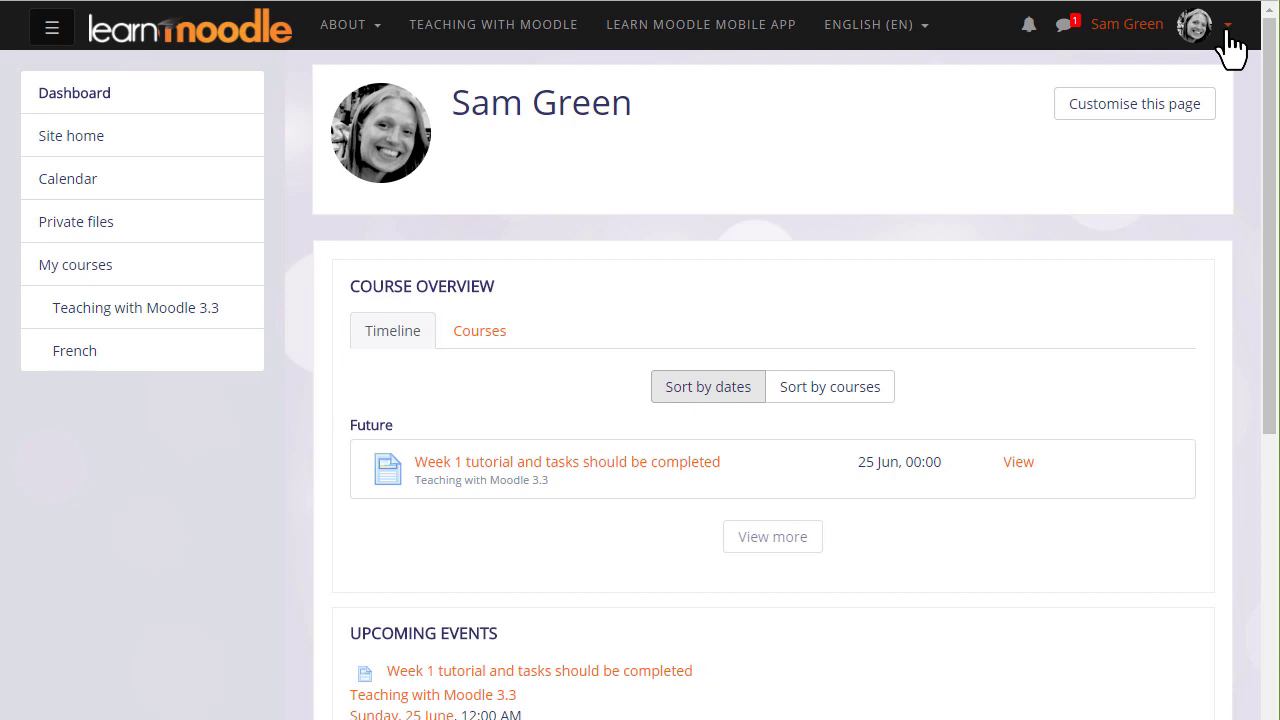
Check the user menu, then show recent messages including Mary Cooch's question.
left_click(1228, 24)
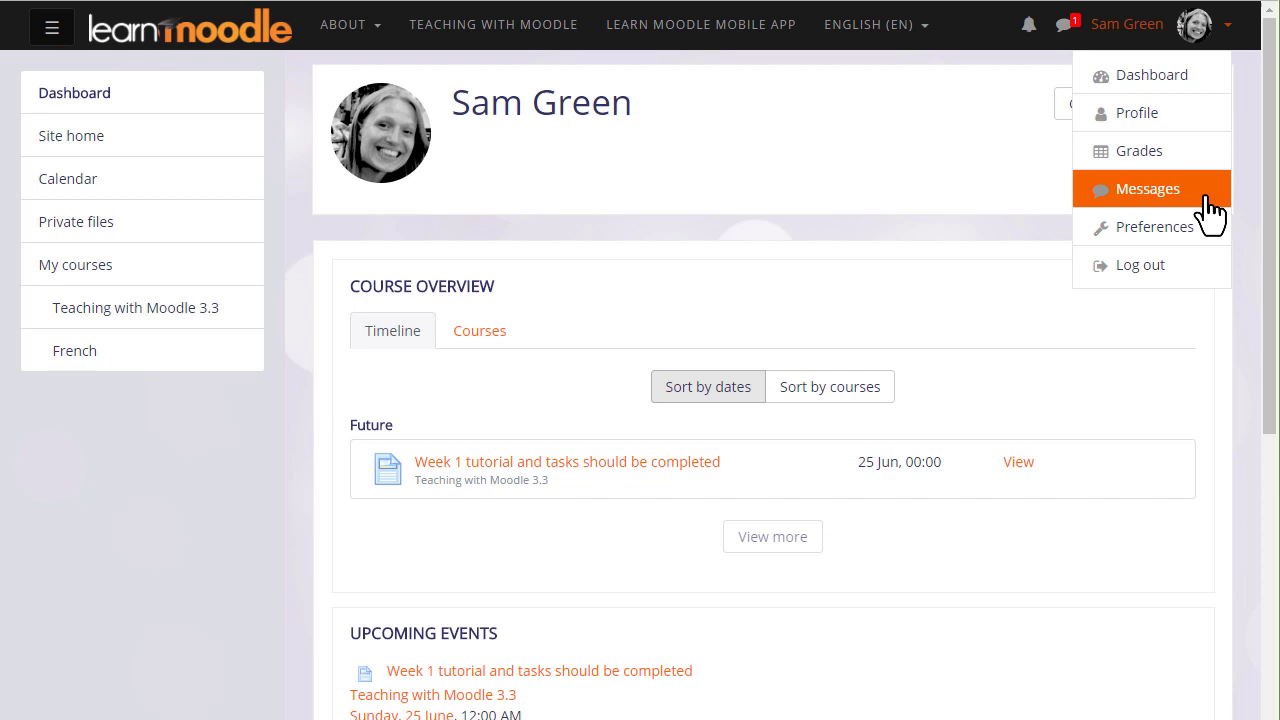
mouse_move(1156, 226)
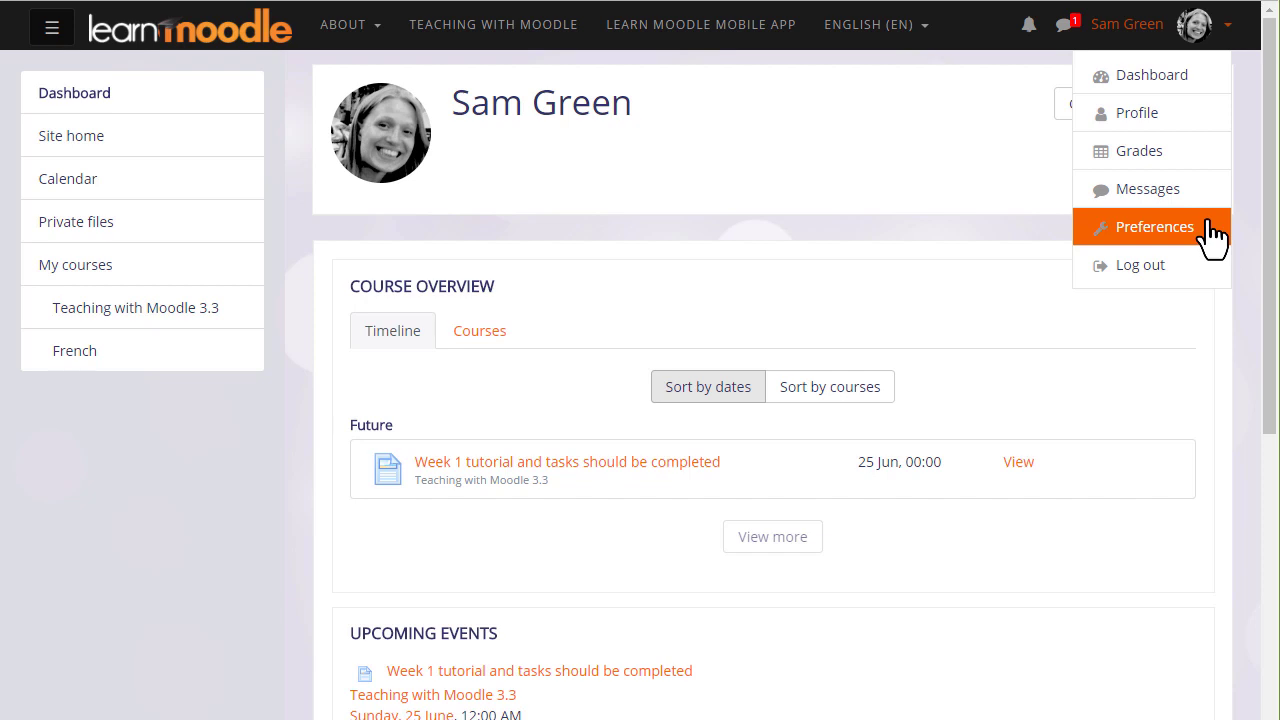
mouse_move(1256, 244)
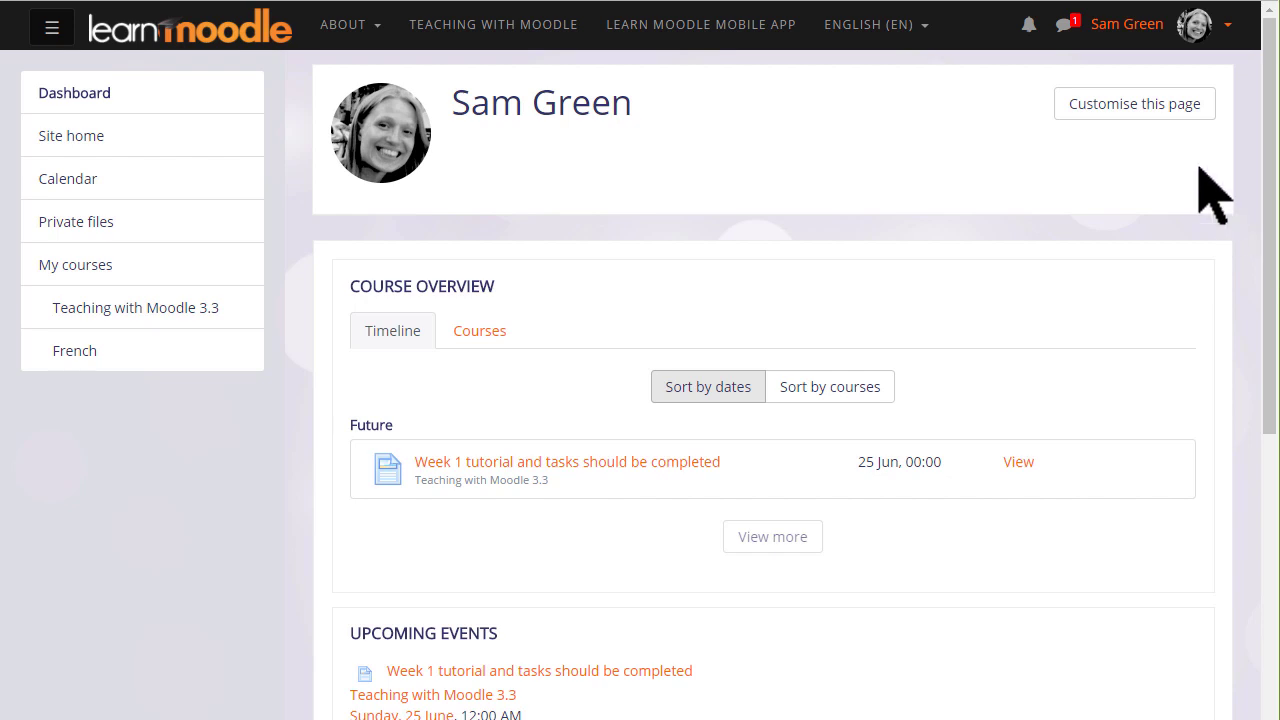
mouse_move(1076, 60)
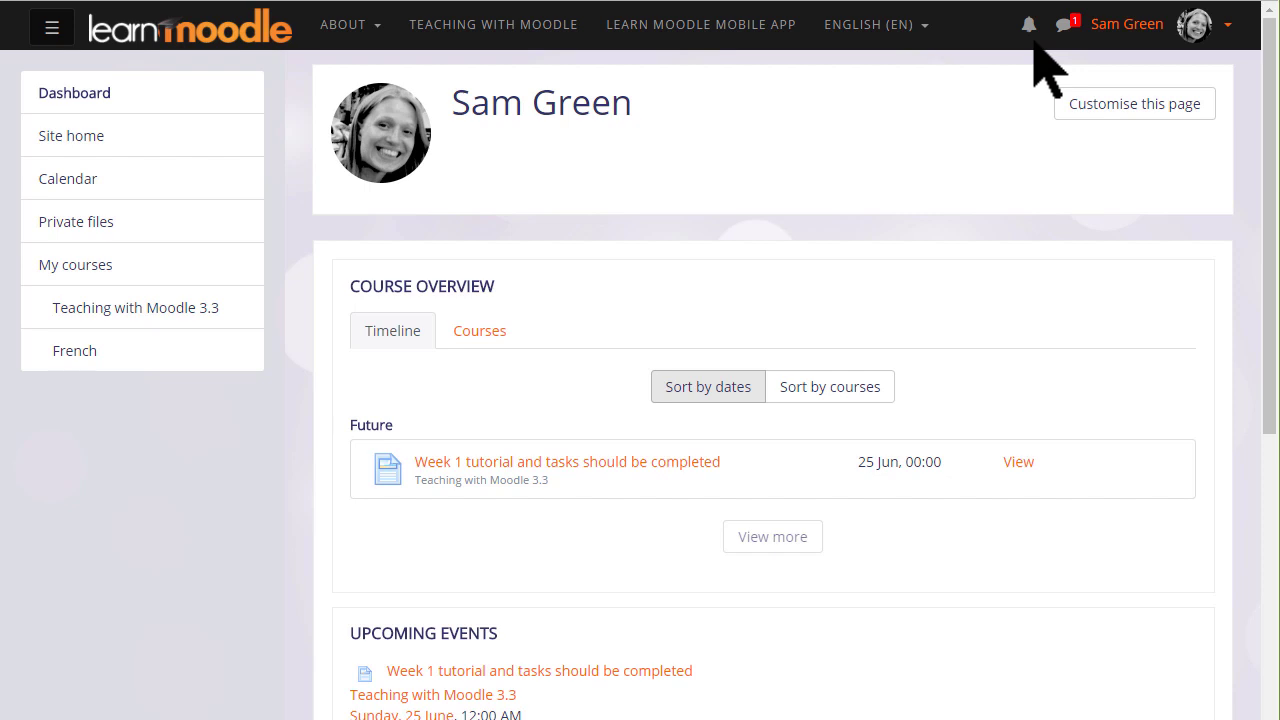
left_click(1056, 24)
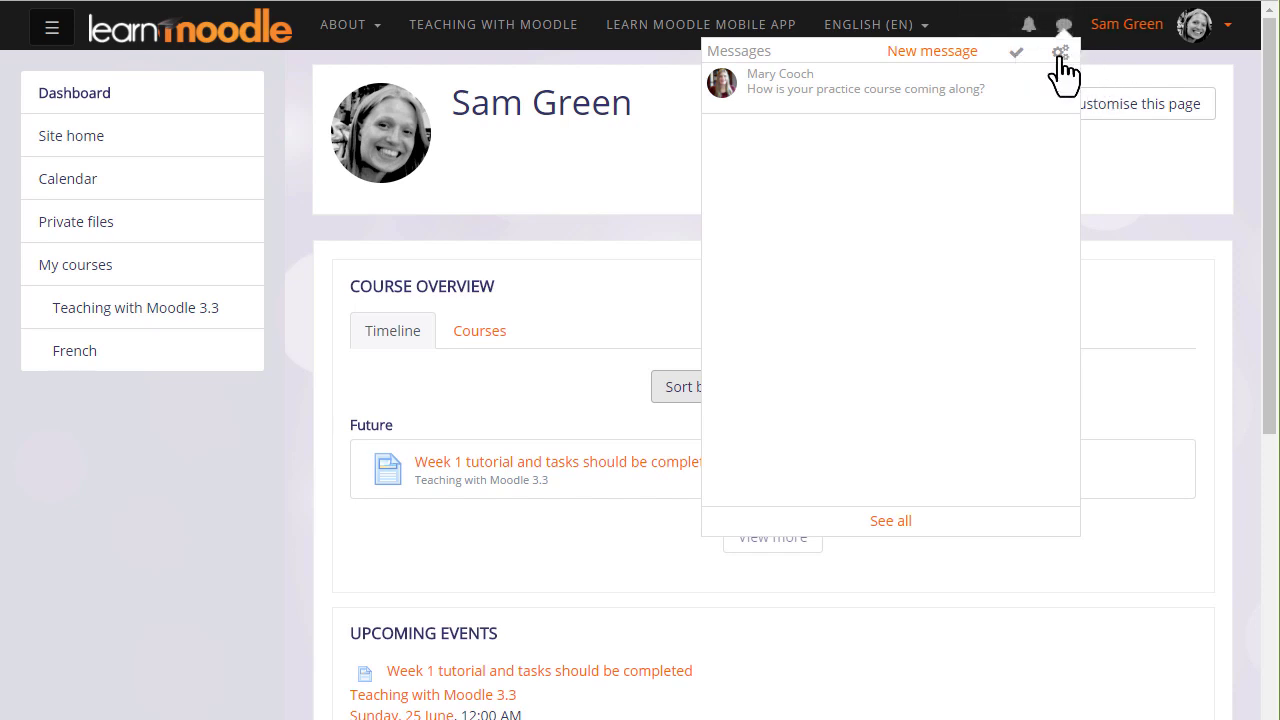
mouse_move(1064, 52)
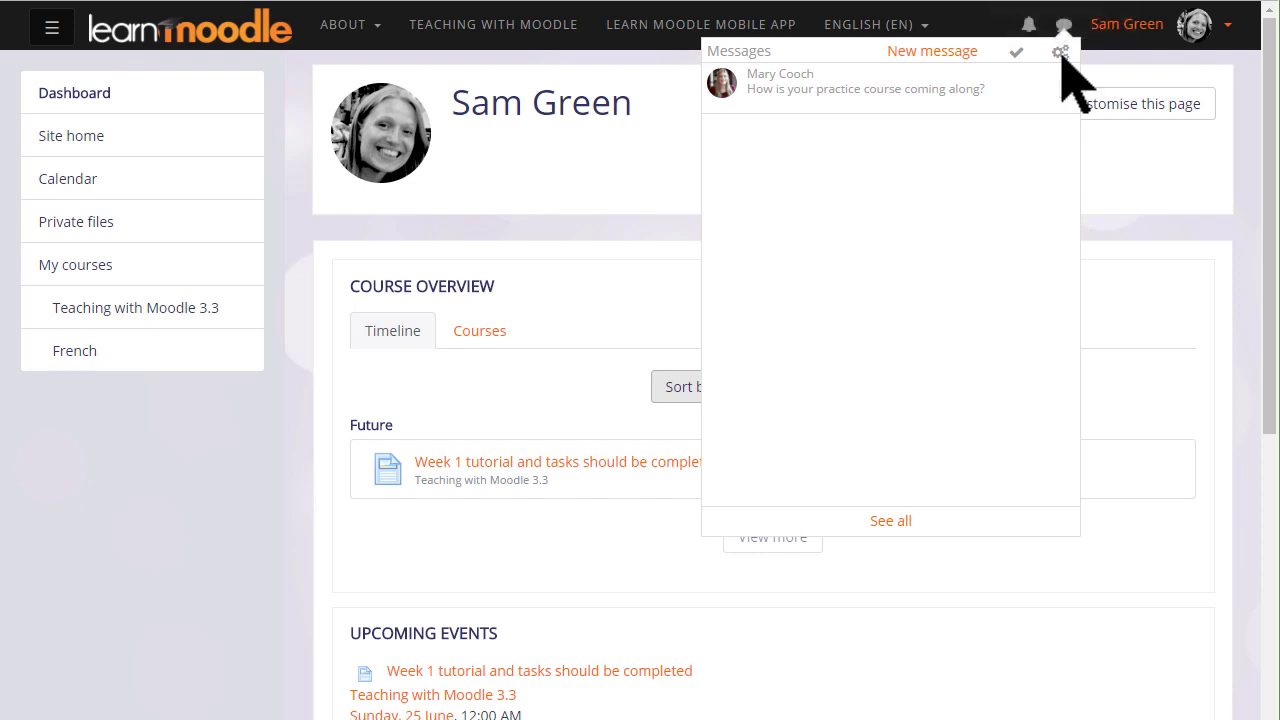
View Message preferences, then the notifications list and Notification preferences.
left_click(1062, 50)
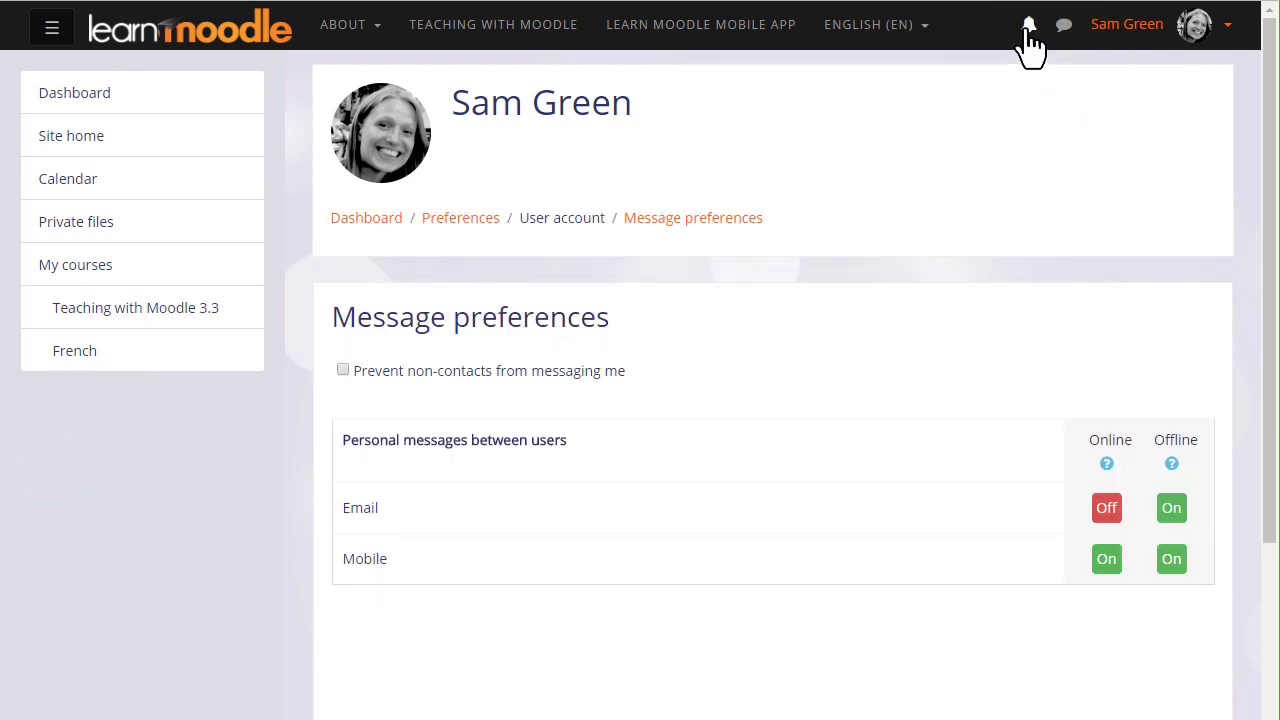
left_click(1032, 24)
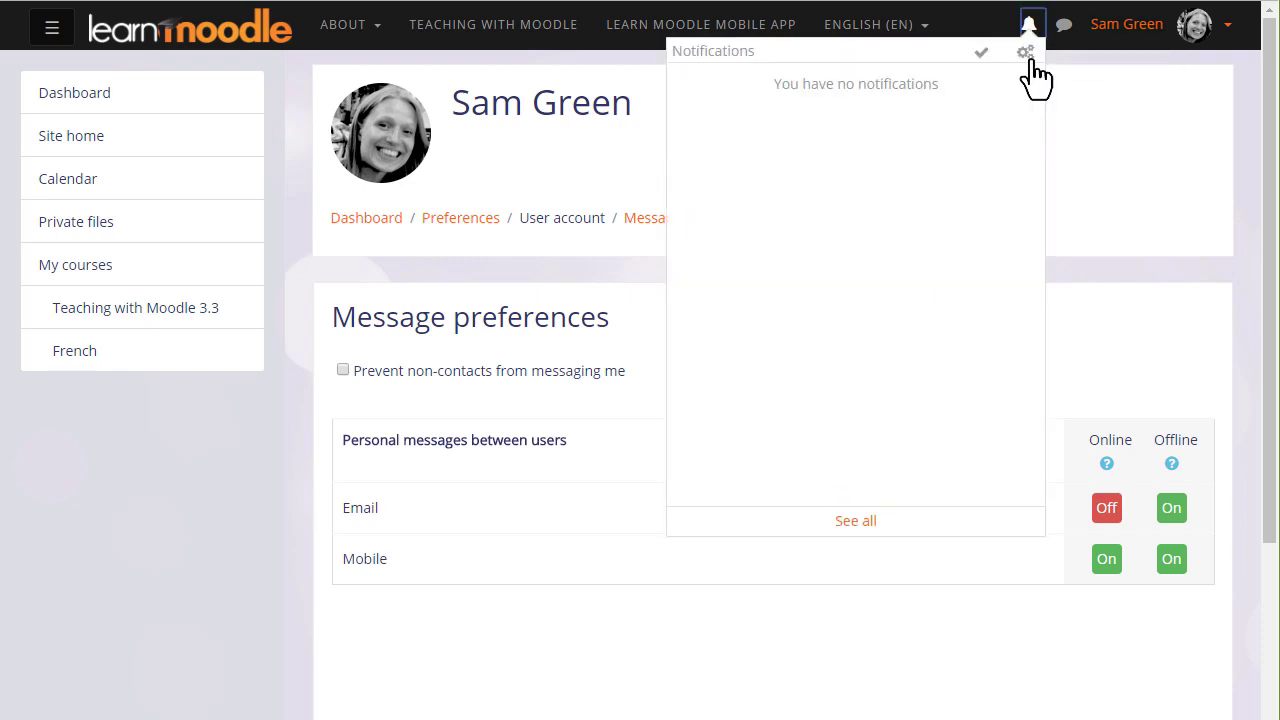
mouse_move(1024, 52)
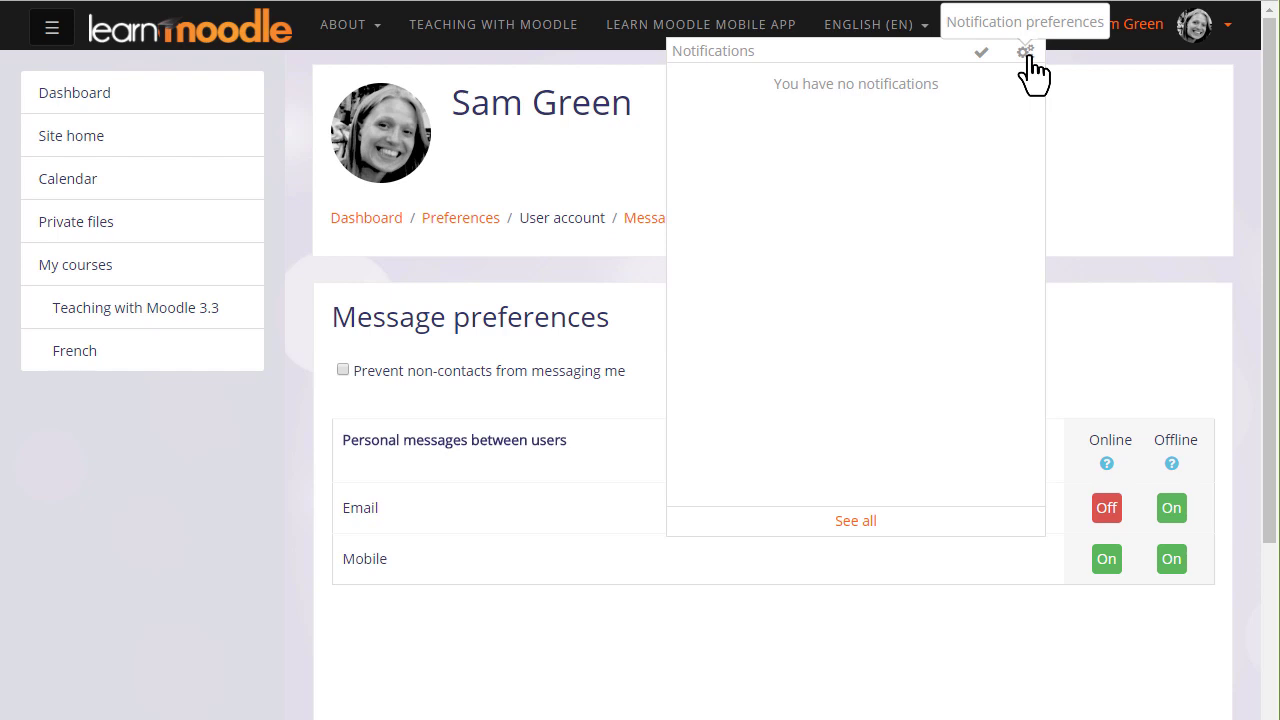
left_click(1024, 52)
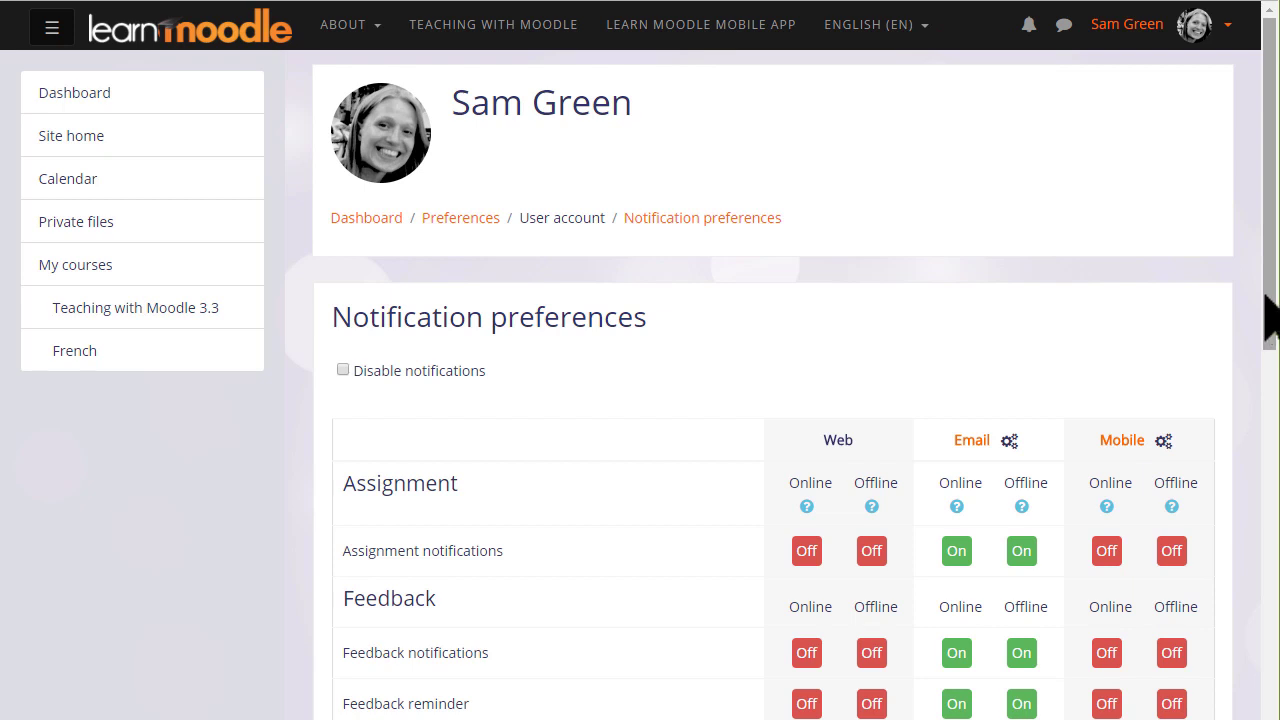
mouse_move(74, 92)
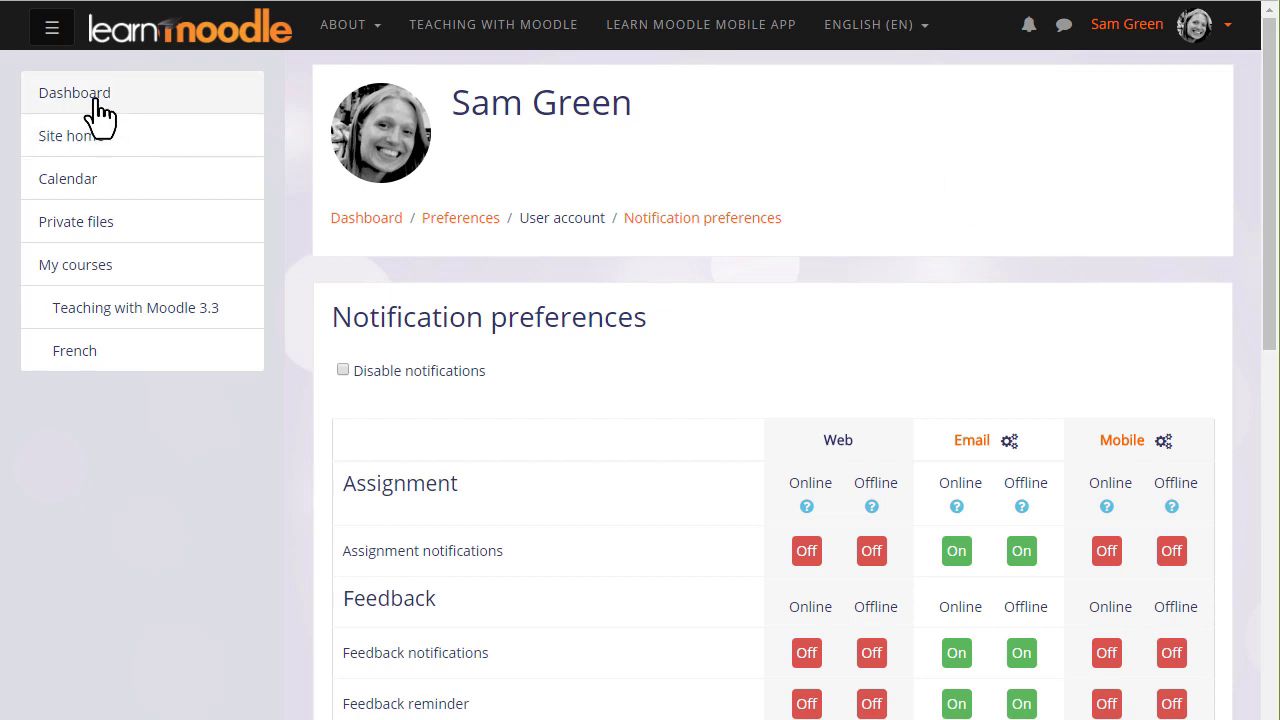
Return to the Dashboard and list Basic French and Teaching with Moodle 3.3 under Courses.
left_click(74, 92)
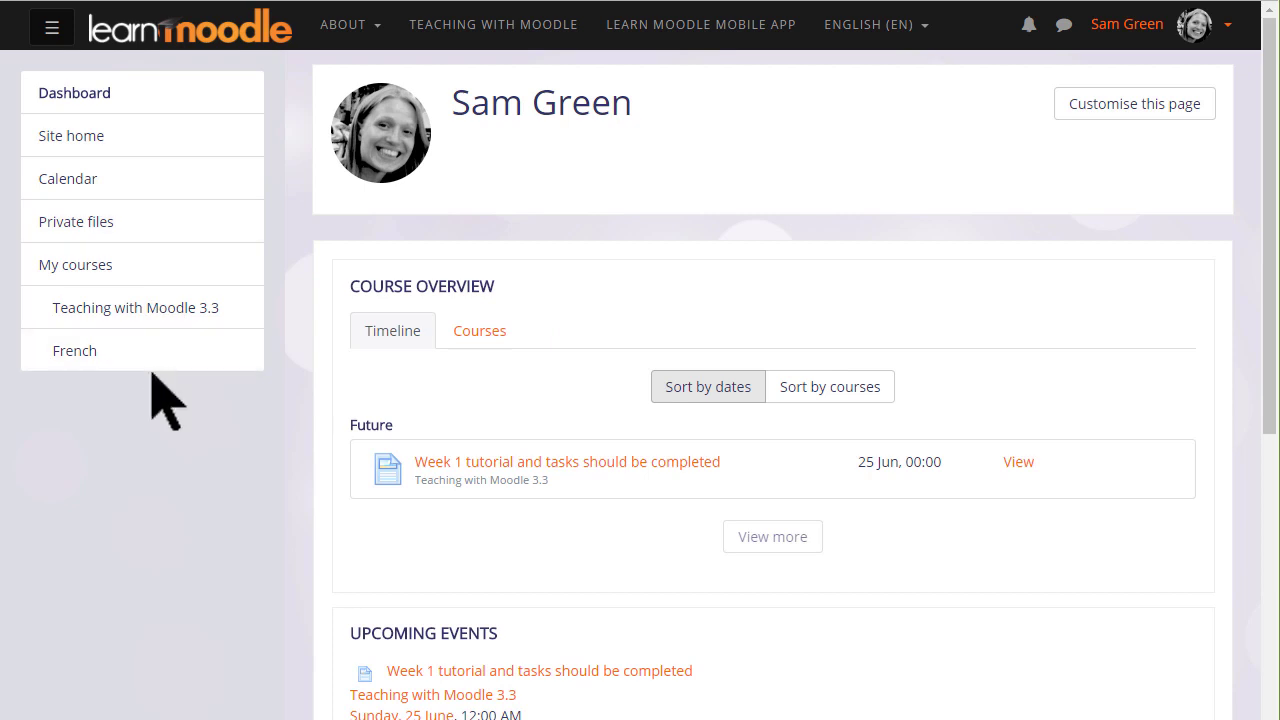
mouse_move(76, 350)
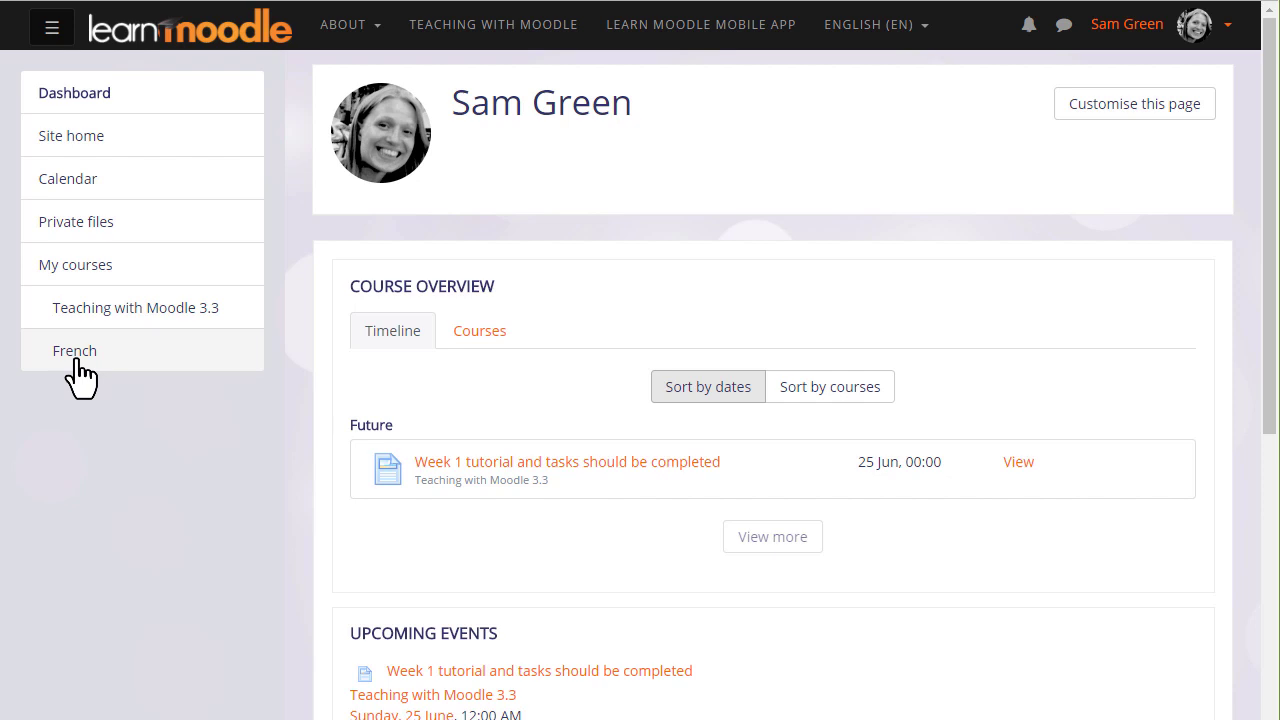
left_click(480, 330)
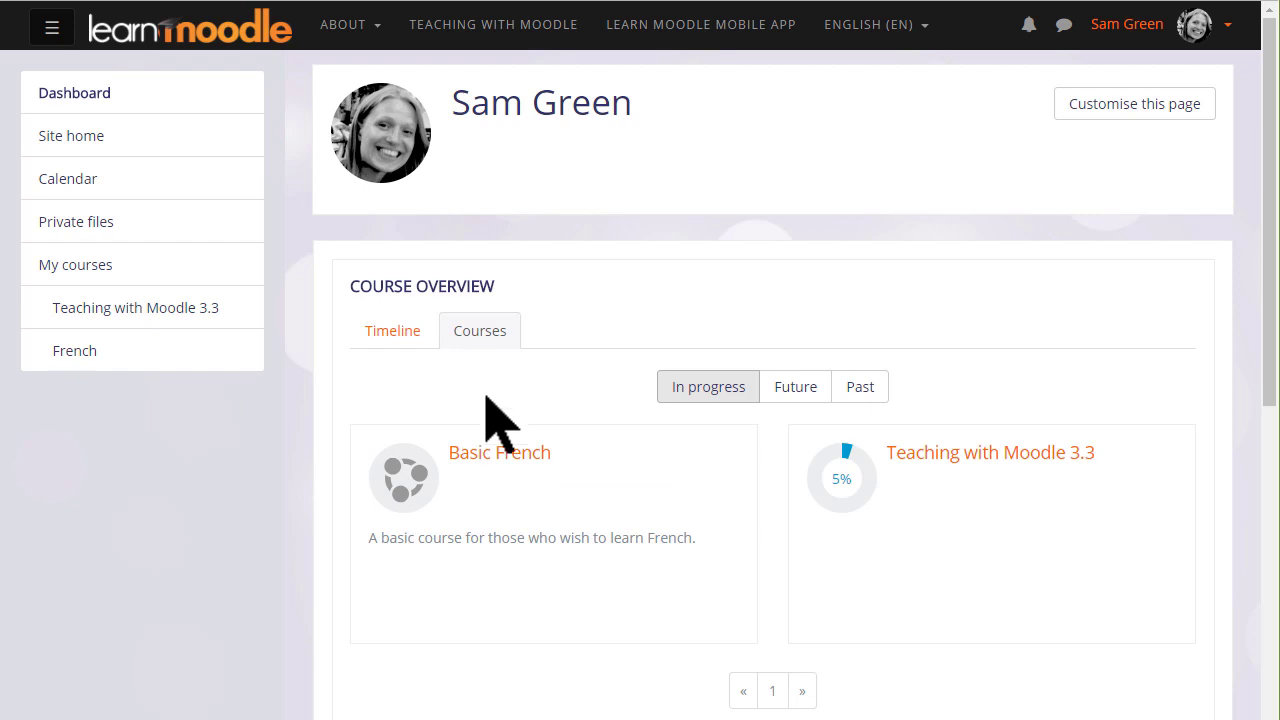
mouse_move(500, 452)
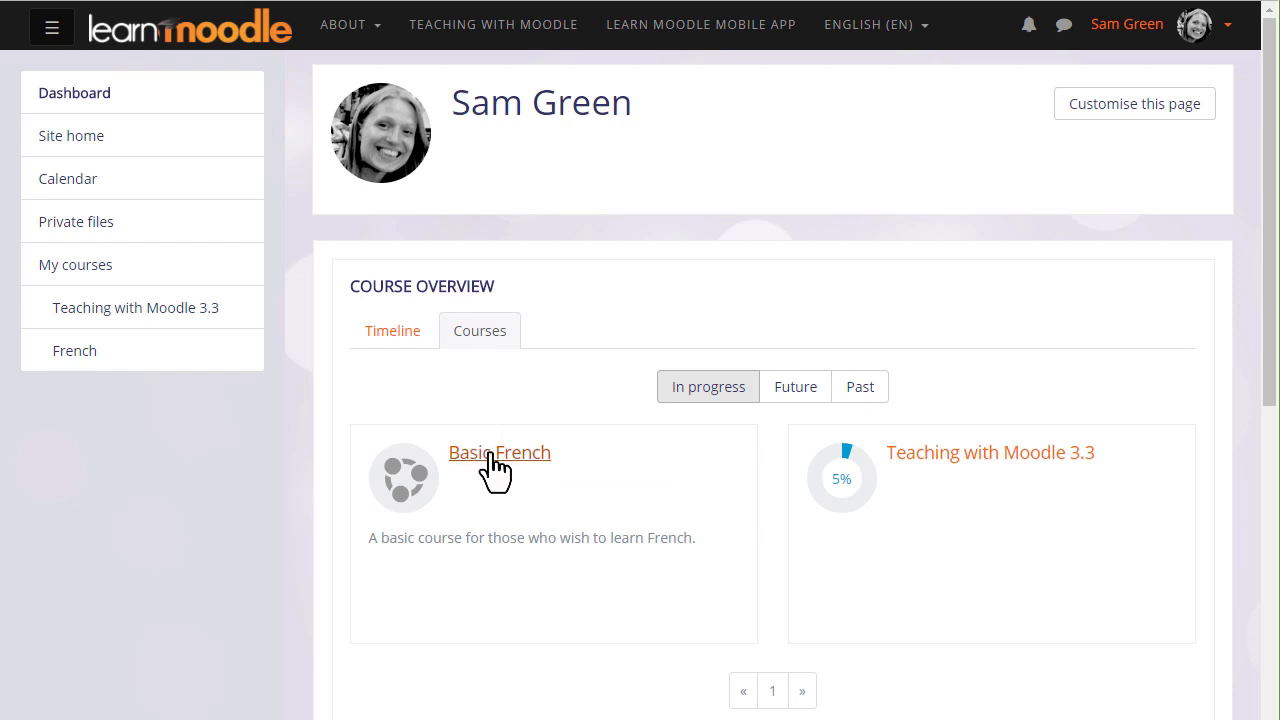
Enter the Basic French course showing Announcements and Topics 1 to 4.
left_click(500, 452)
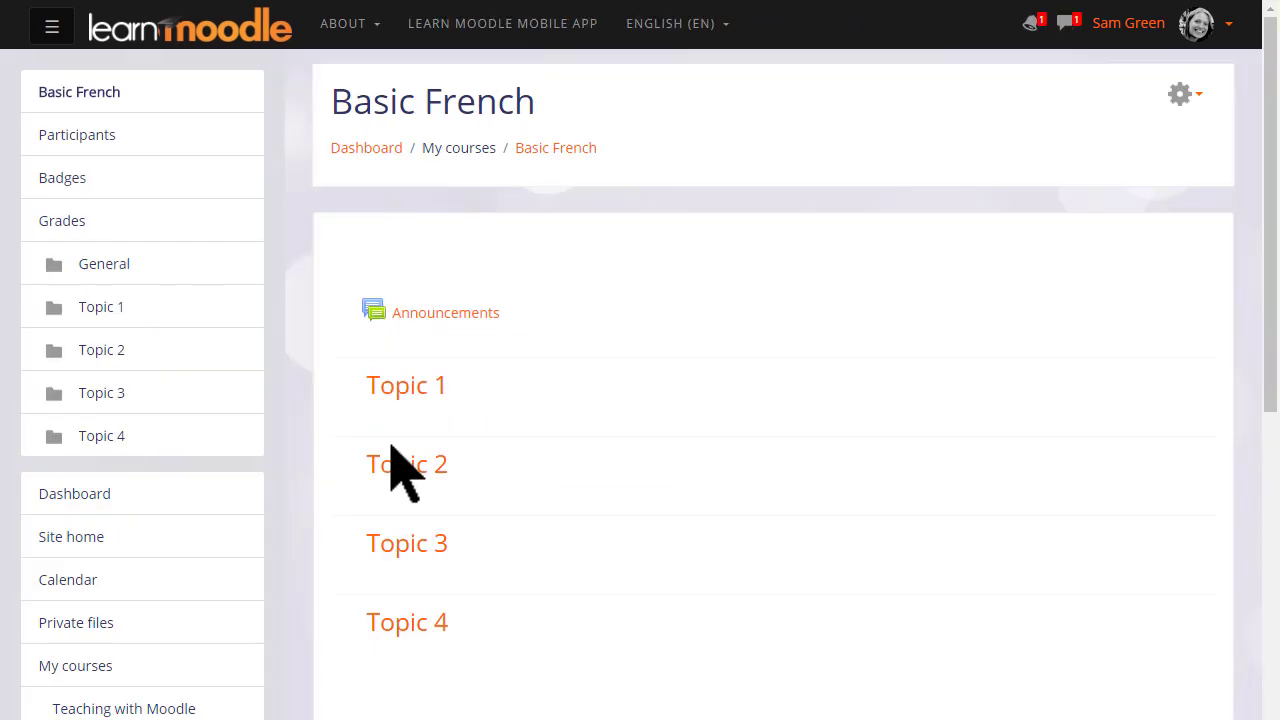
mouse_move(296, 130)
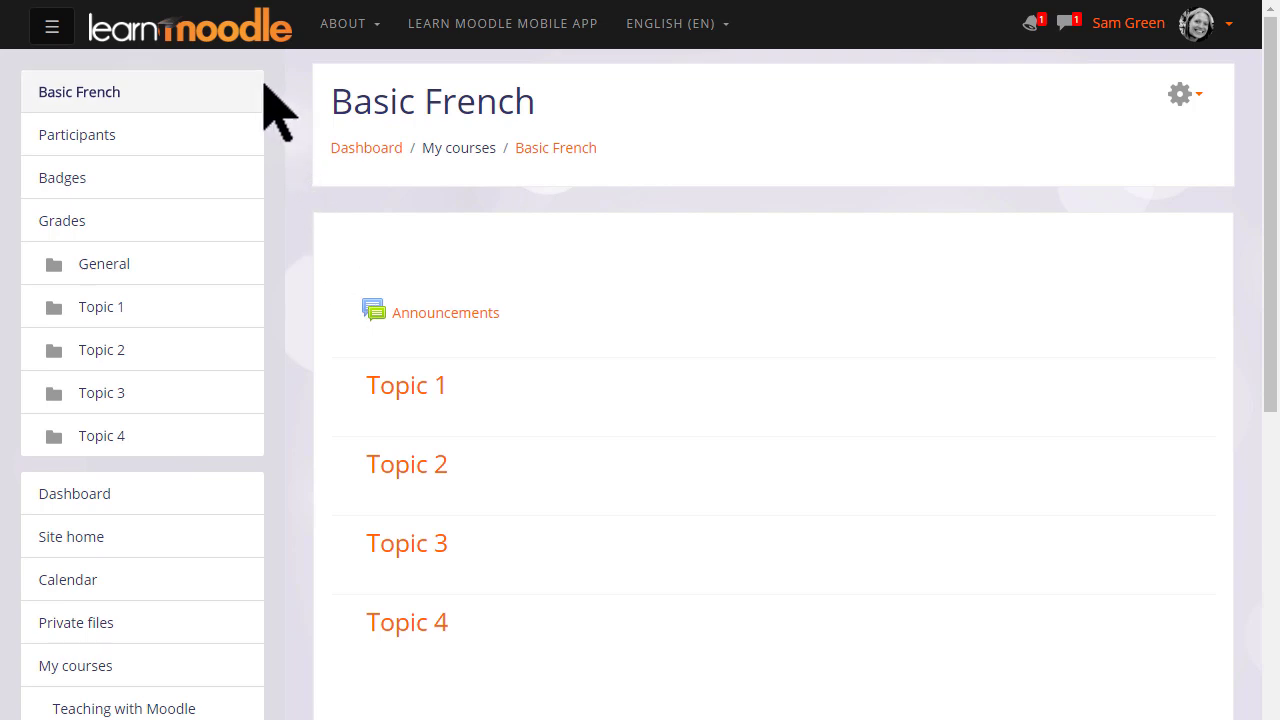
mouse_move(252, 156)
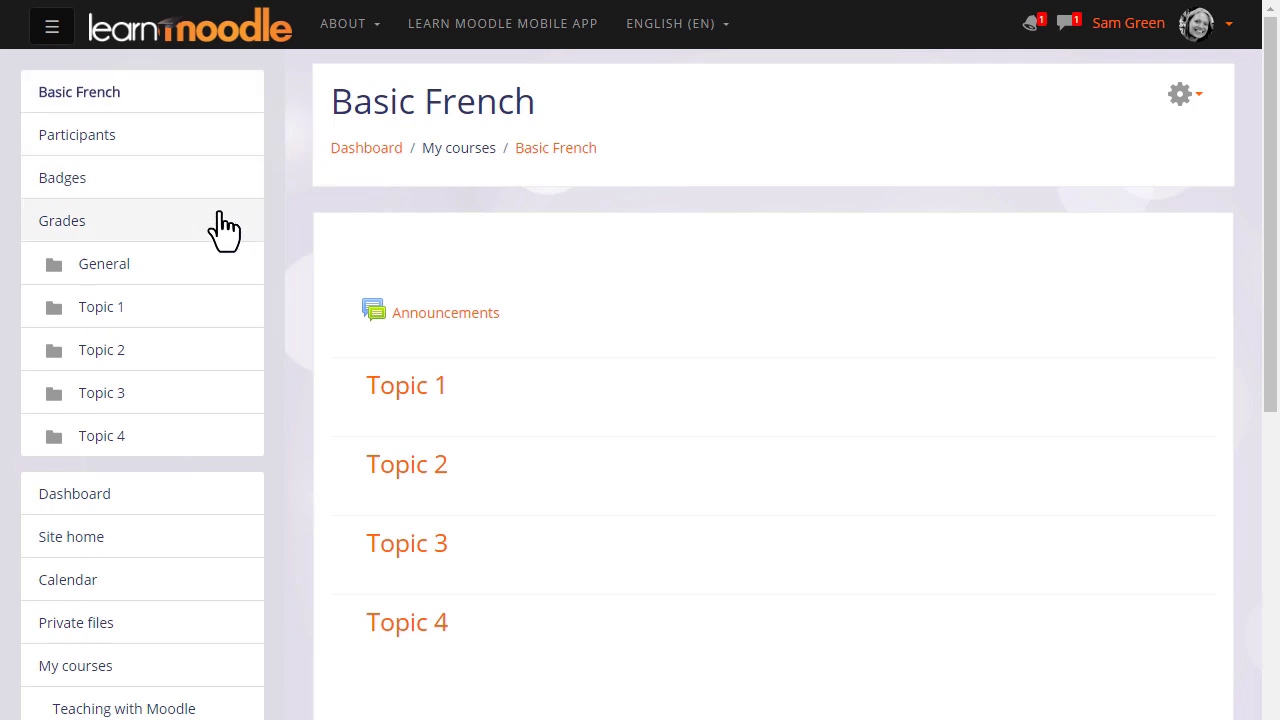
mouse_move(180, 308)
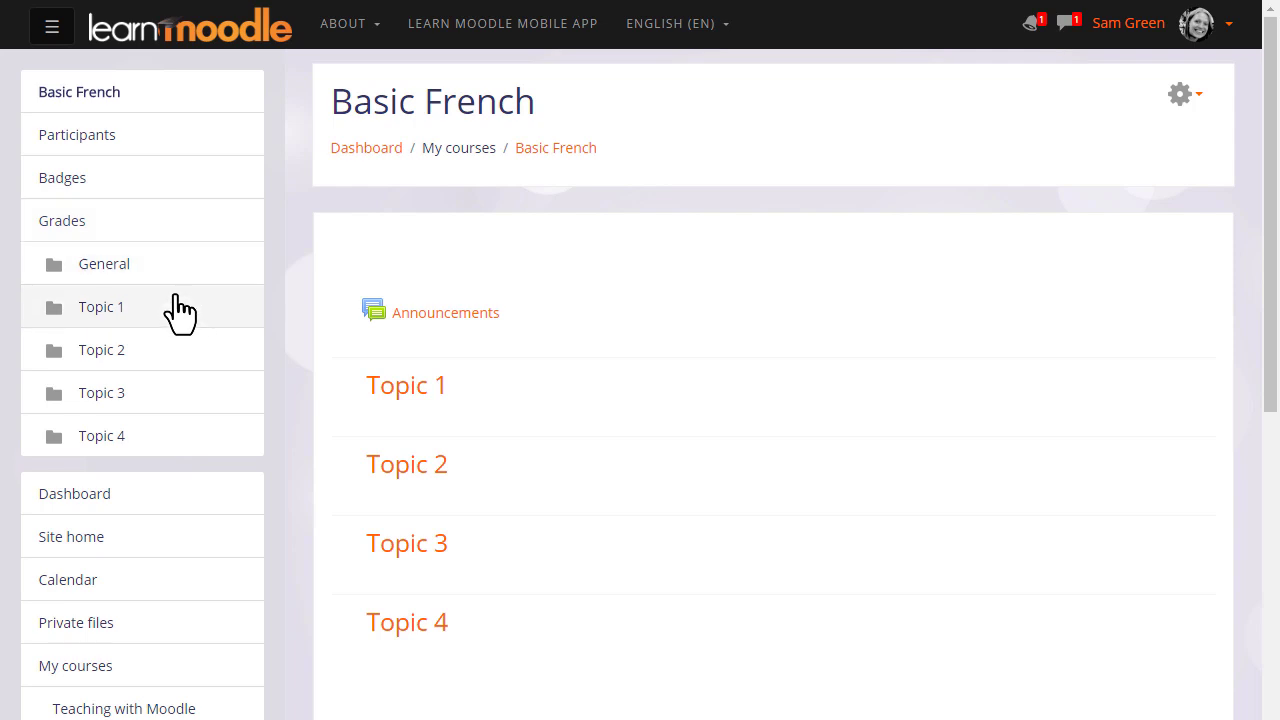
mouse_move(184, 448)
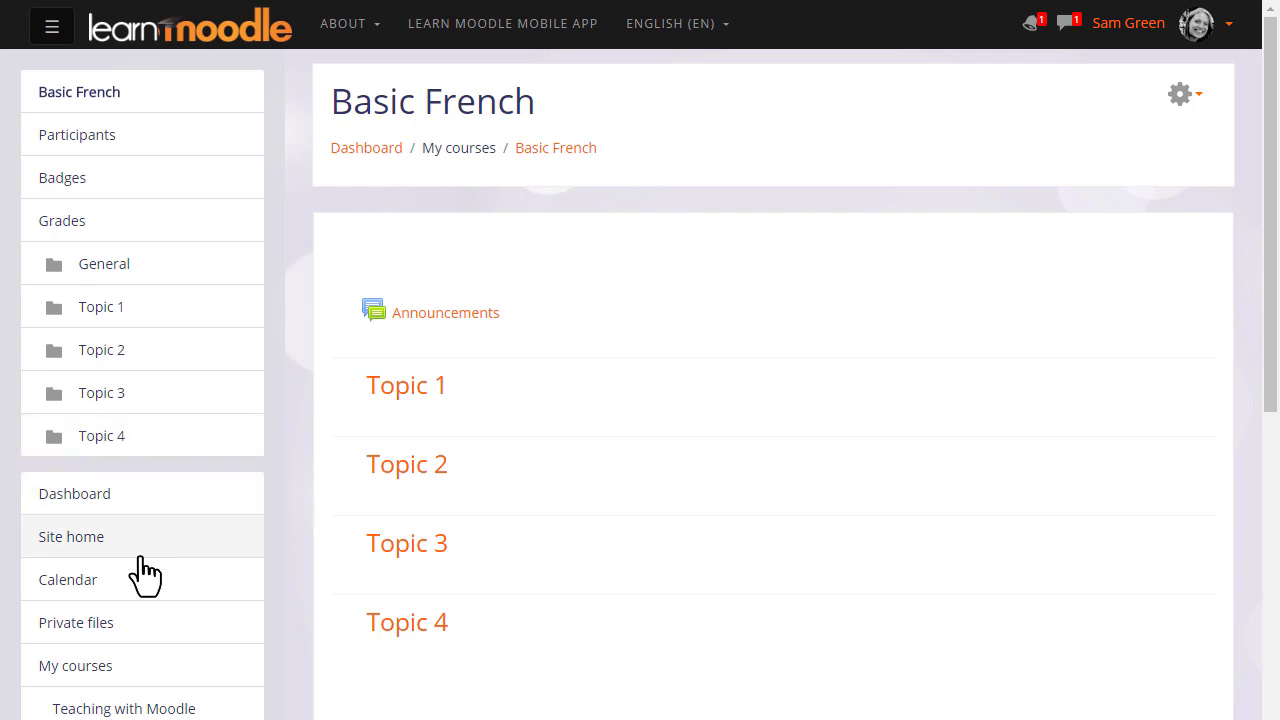
mouse_move(144, 660)
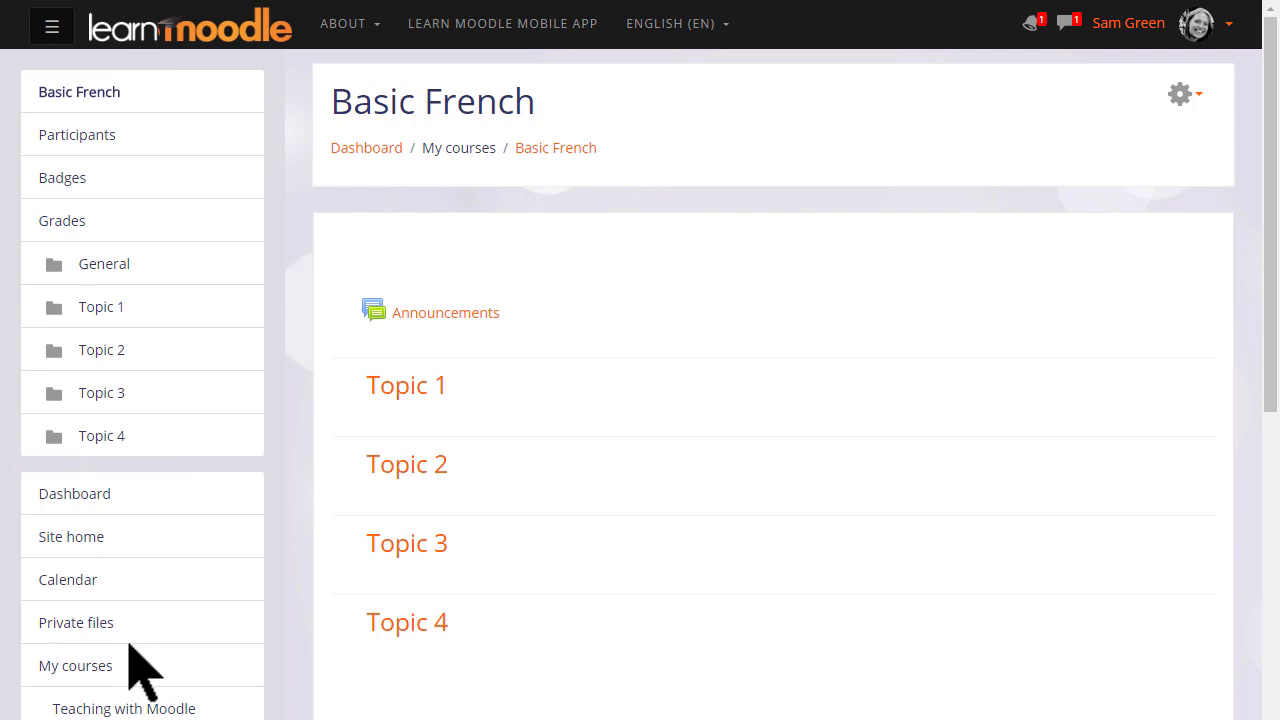
mouse_move(128, 684)
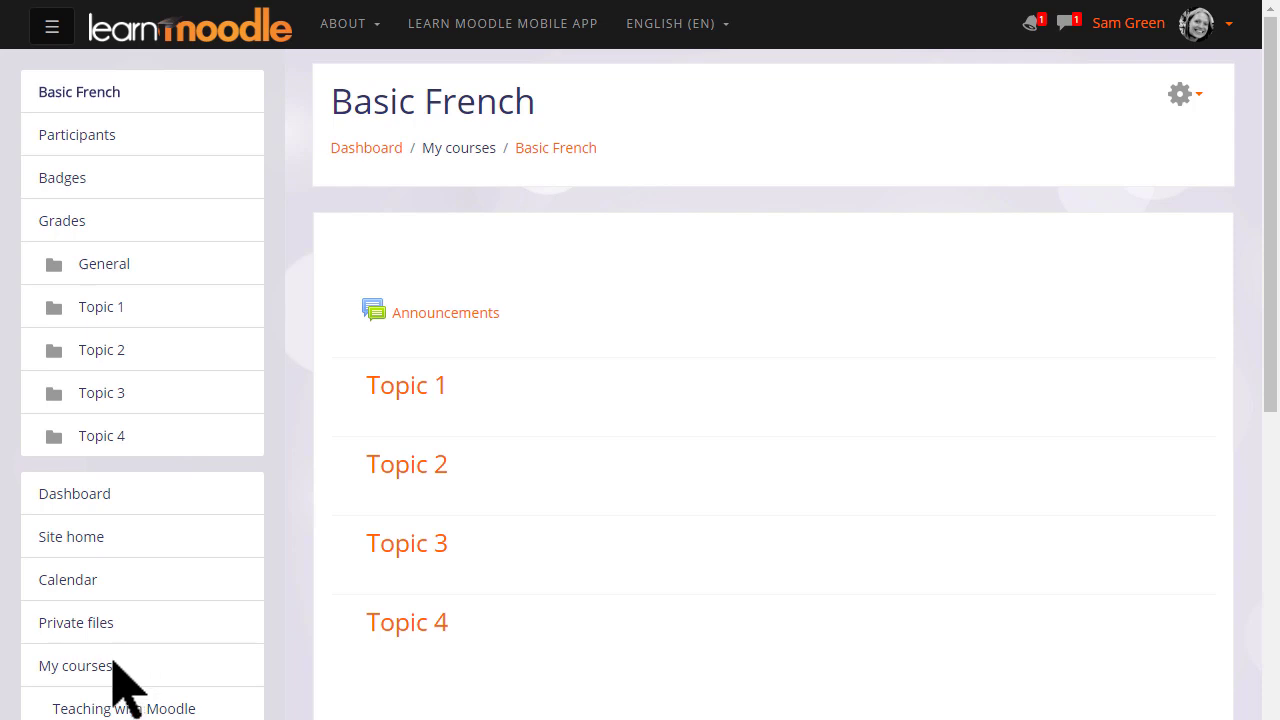